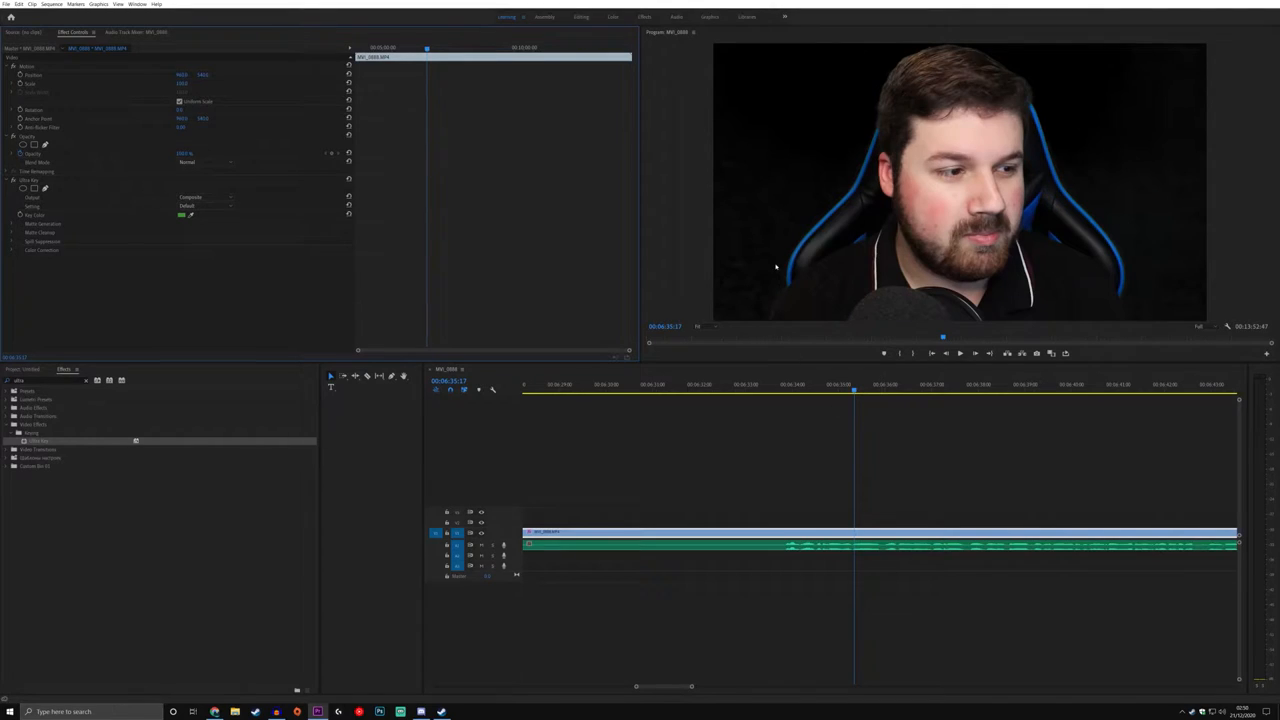
pyautogui.moveTo(1100, 164)
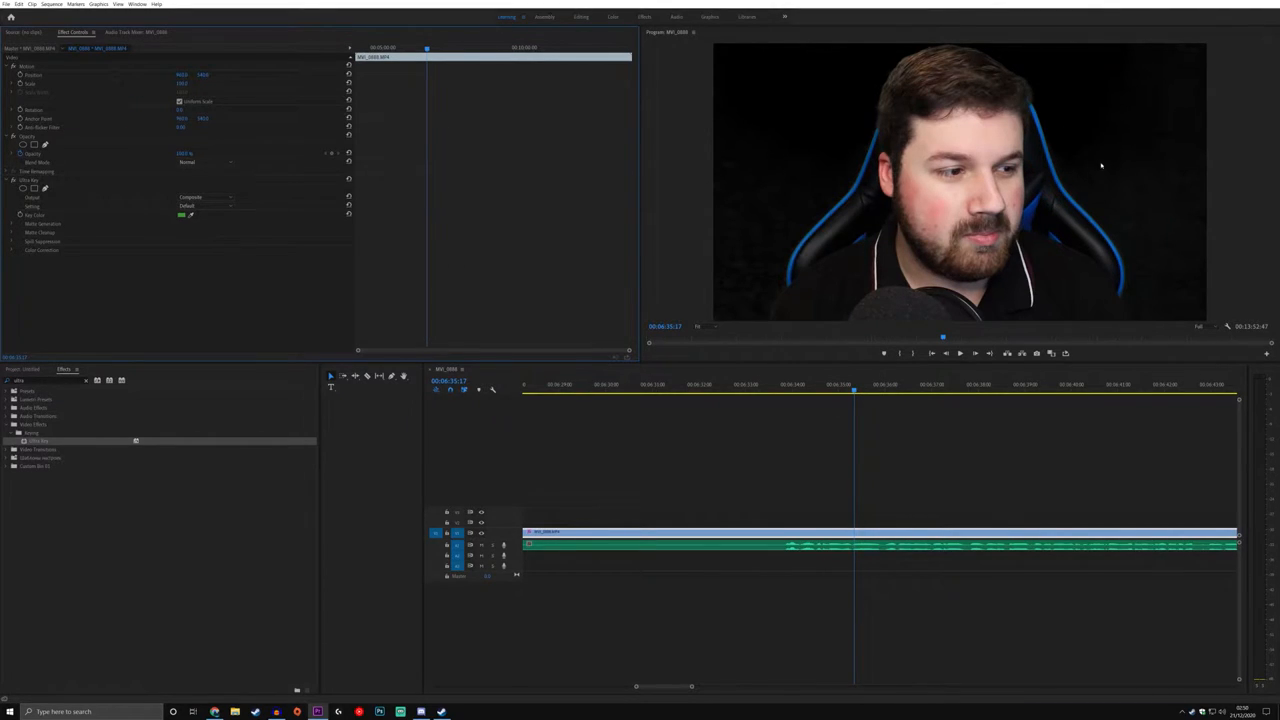
# Step: Set the key's output to Alpha Channel to view the subject as a black-and-white matte
pyautogui.click(204, 198)
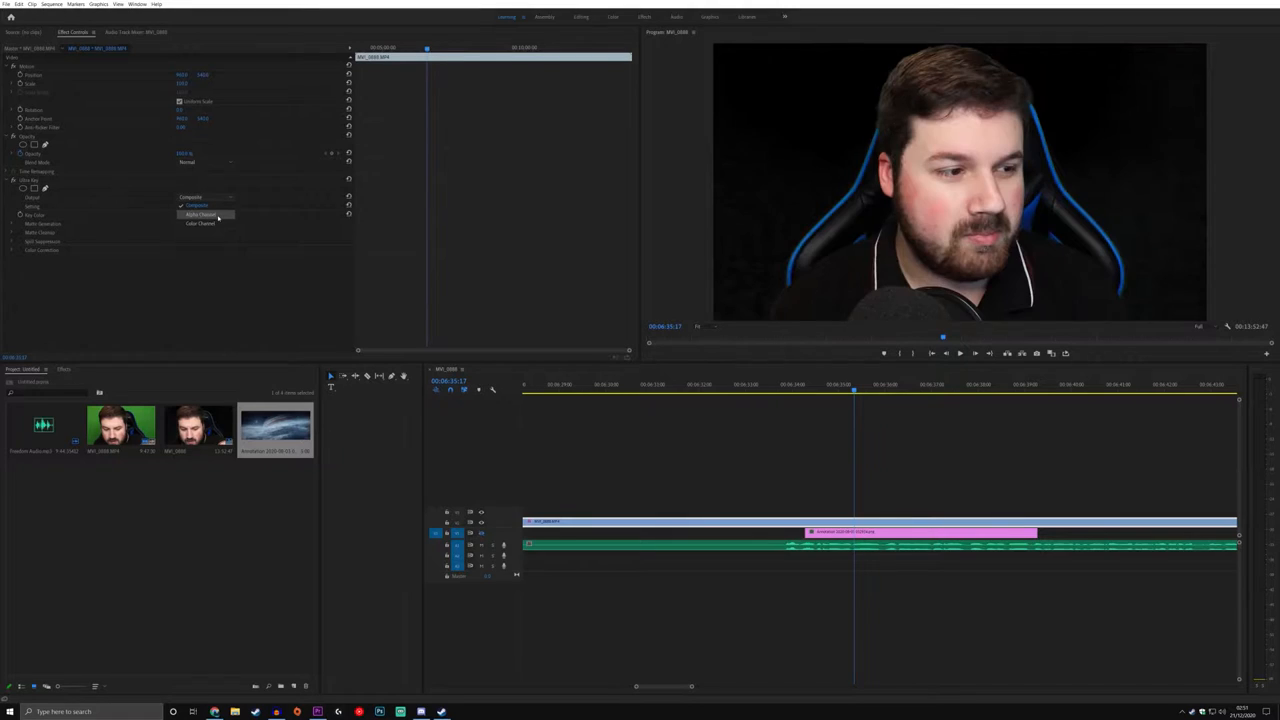
pyautogui.click(200, 216)
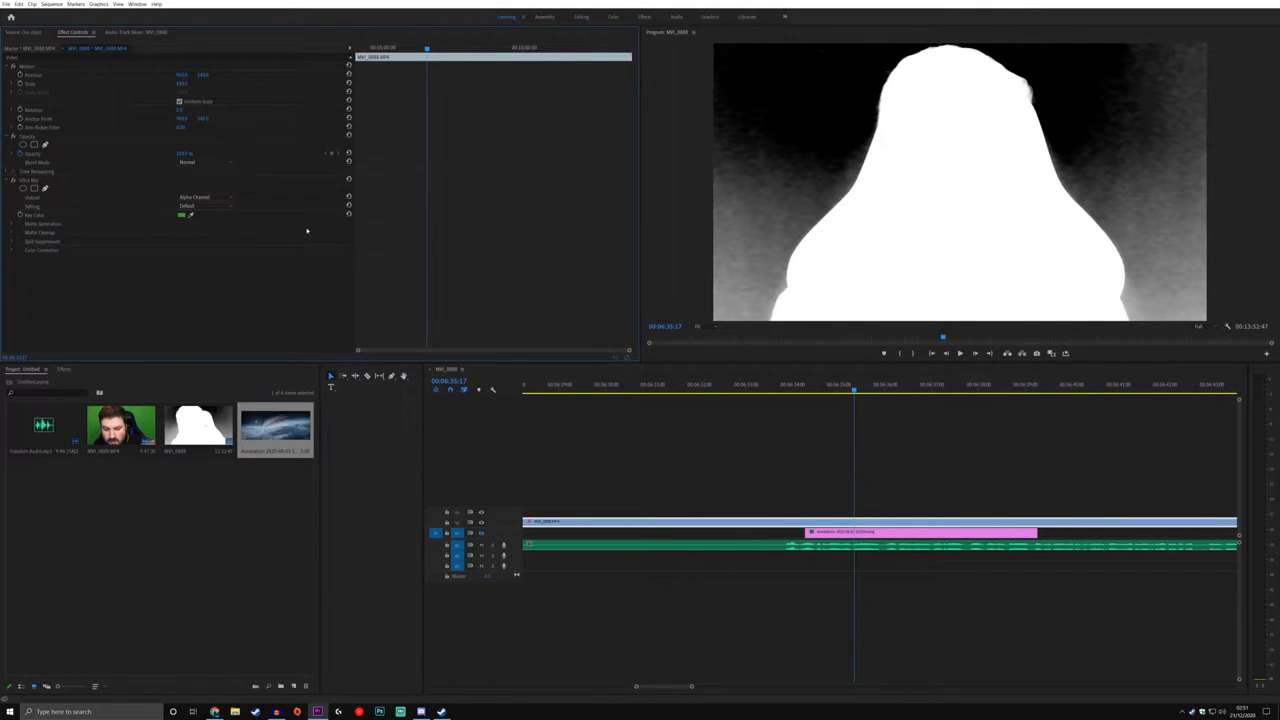
pyautogui.moveTo(1056, 256)
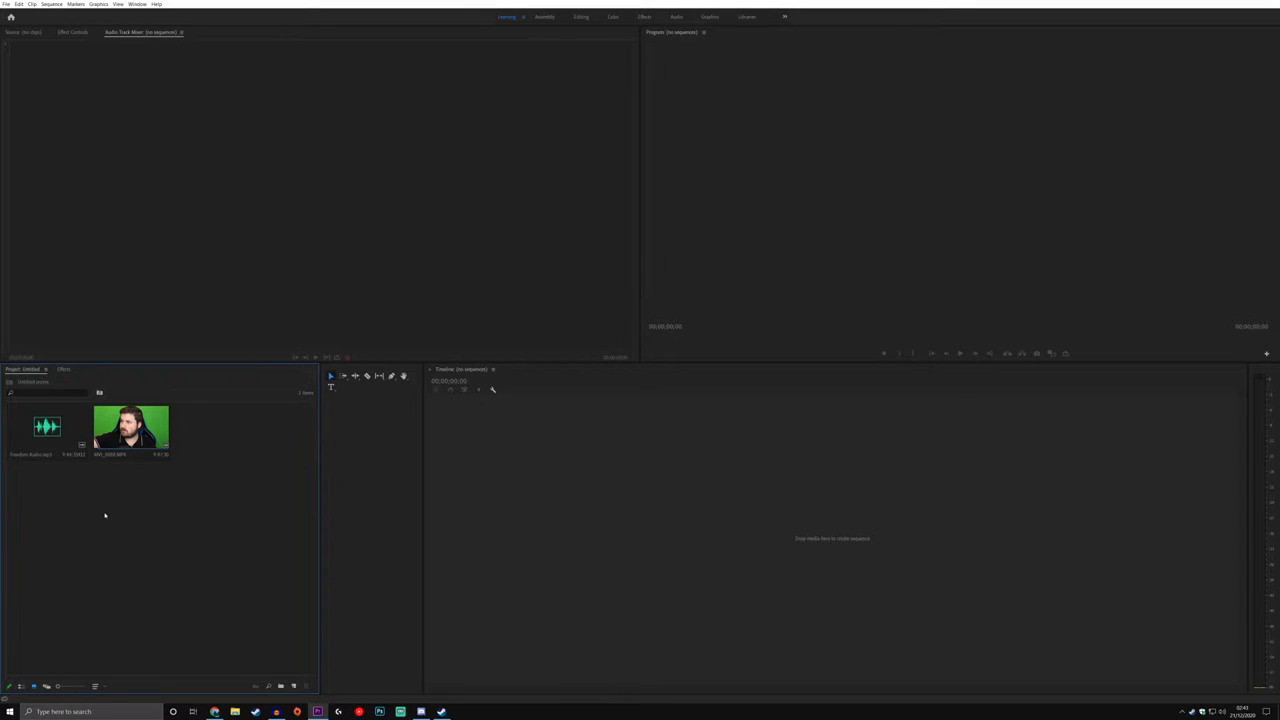
# Step: Create a new sequence from the green-screen clip and position the playhead on it
pyautogui.click(132, 430)
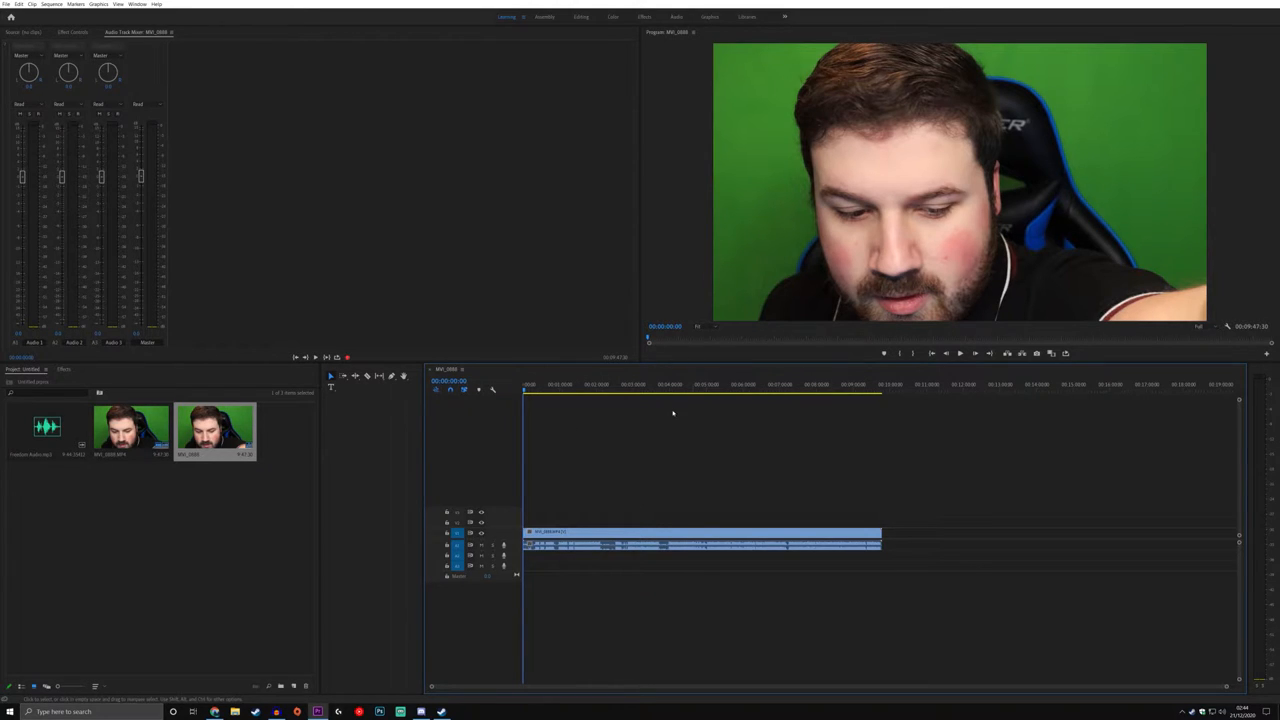
pyautogui.click(600, 384)
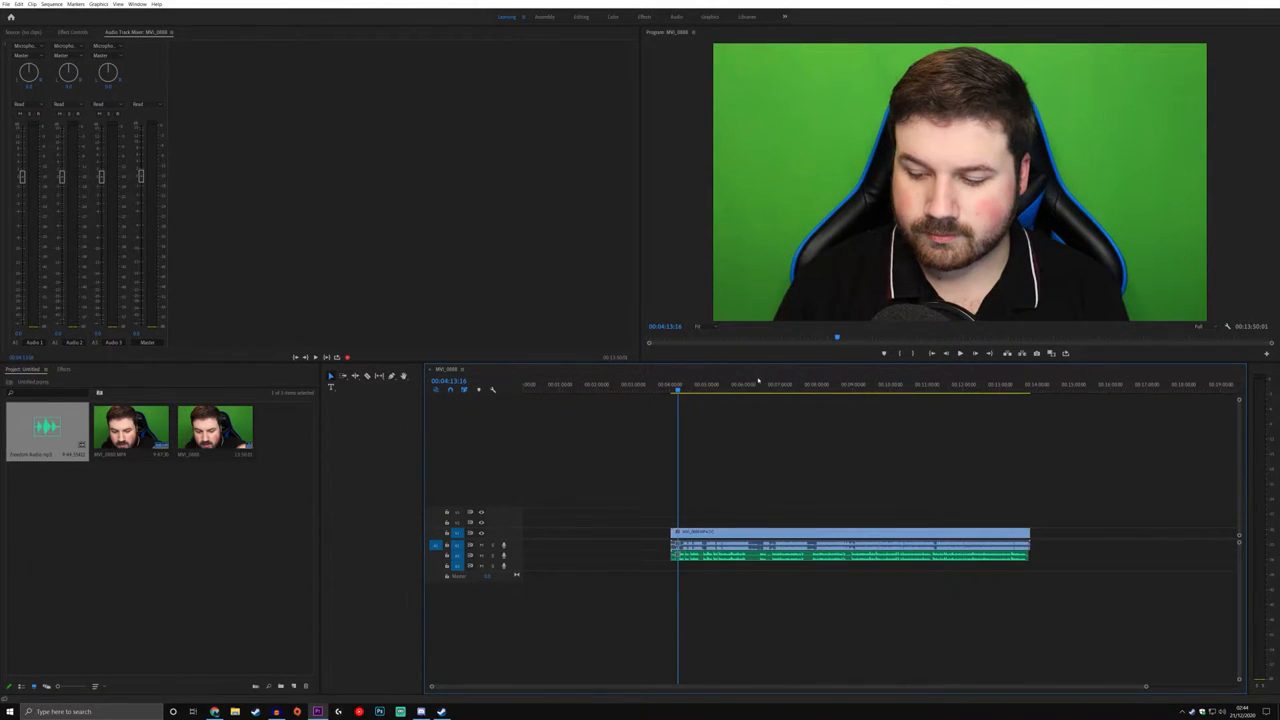
# Step: Move along the timeline and select the talking-head clip in the sequence
pyautogui.click(750, 390)
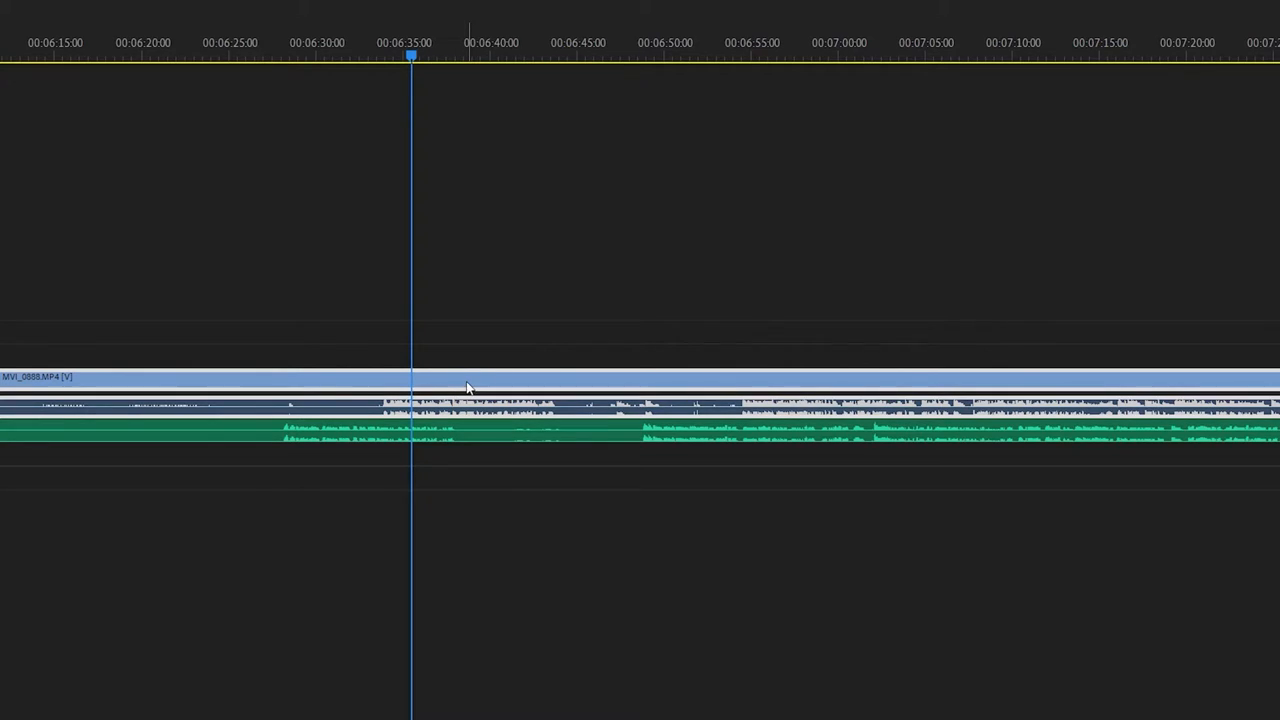
pyautogui.click(412, 430)
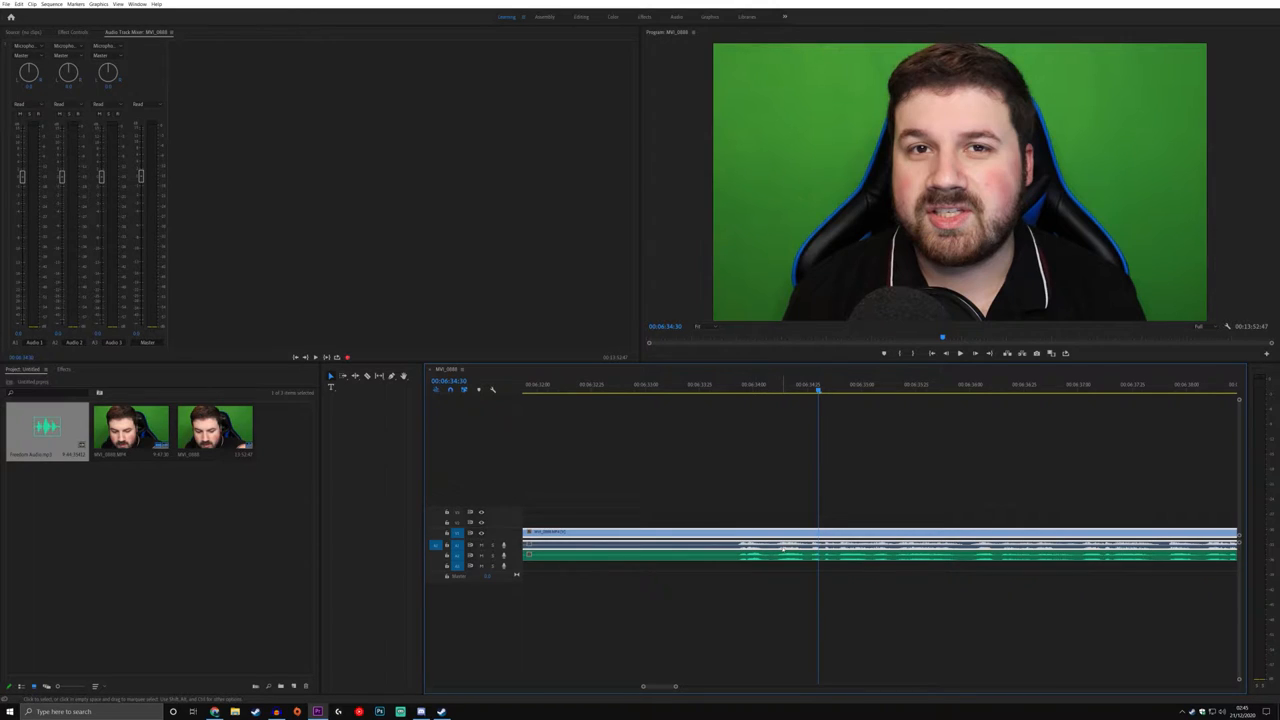
pyautogui.moveTo(784, 556)
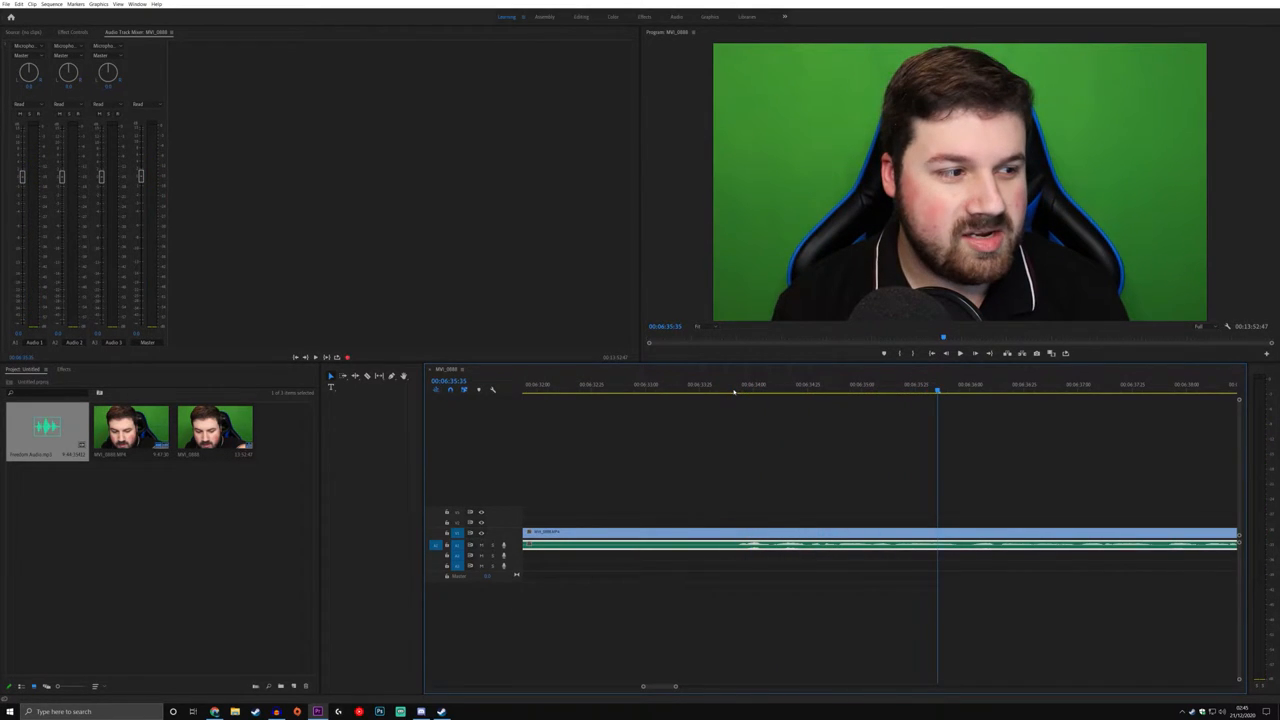
# Step: Lower Audio 1 to about -7 dB and jump back to play the clip from an earlier point
pyautogui.click(790, 390)
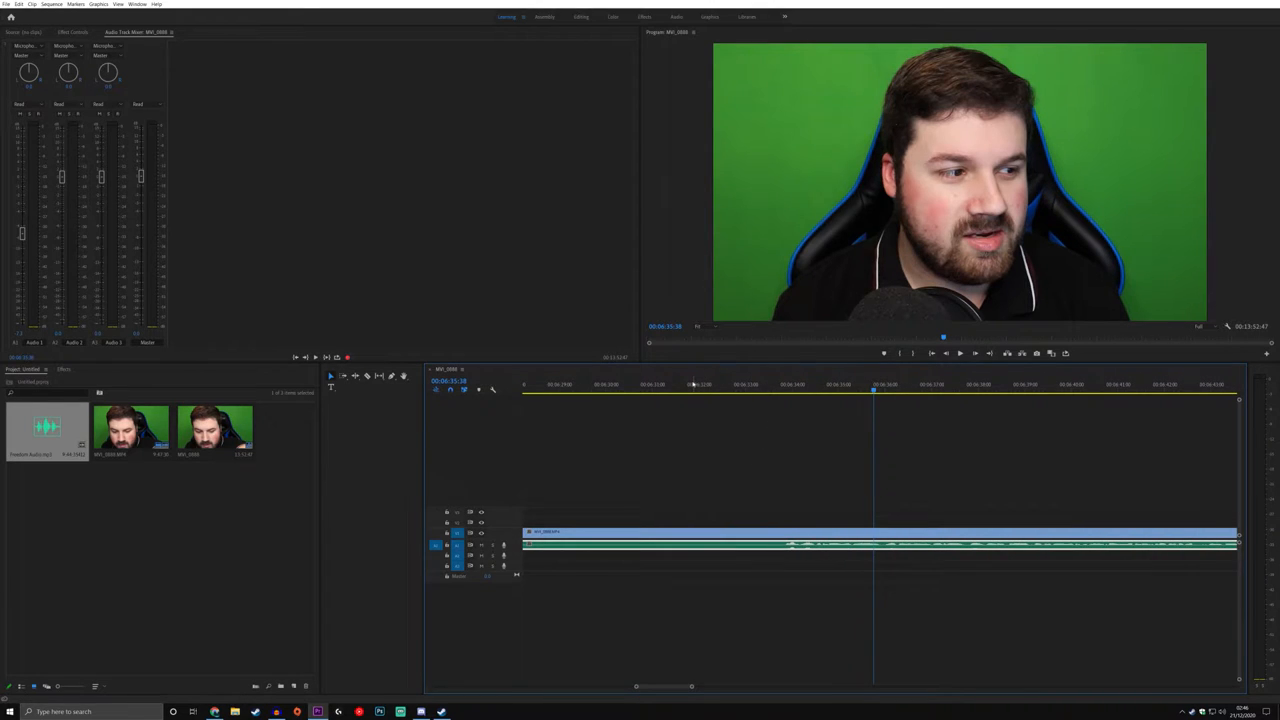
pyautogui.click(648, 390)
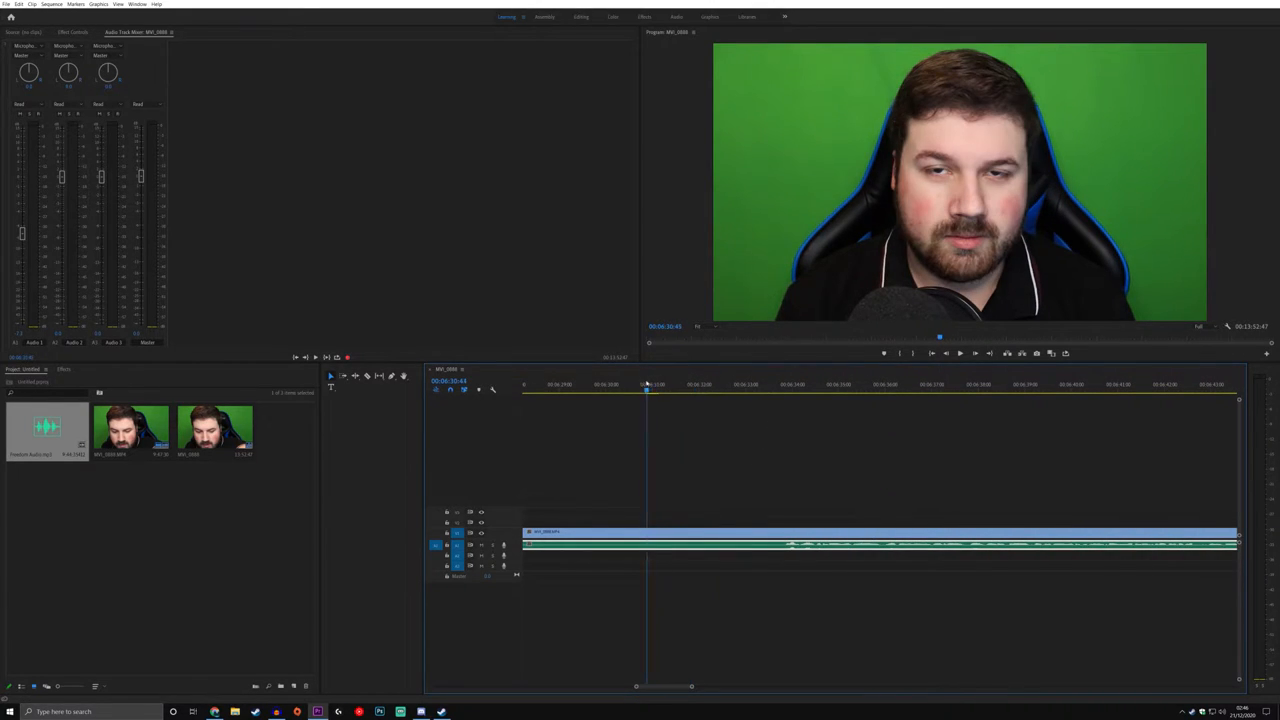
pyautogui.click(610, 384)
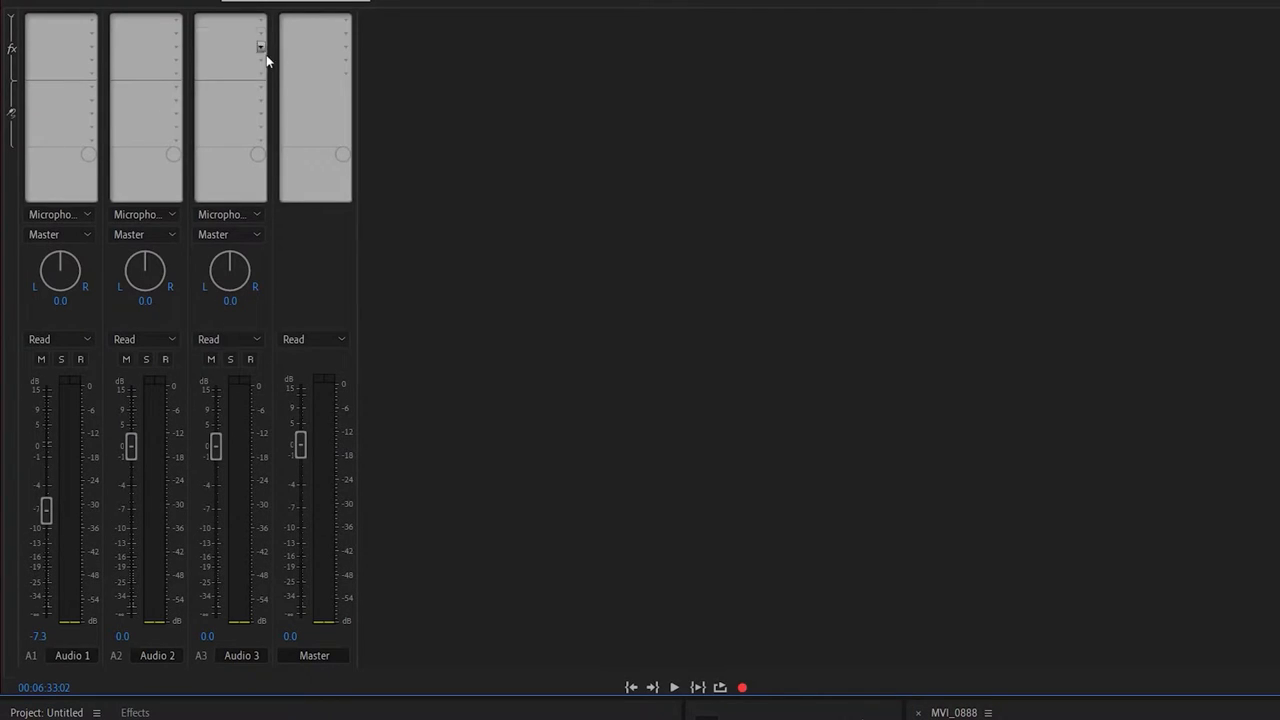
pyautogui.moveTo(284, 114)
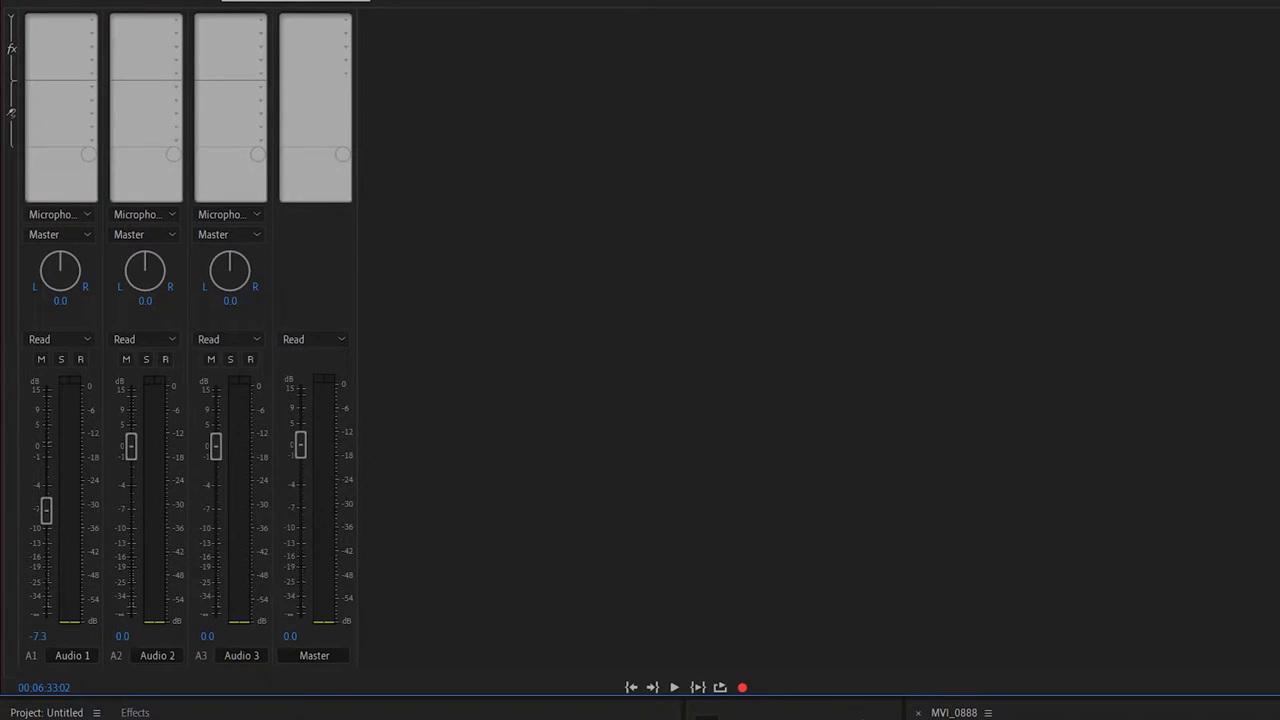
pyautogui.moveTo(82, 636)
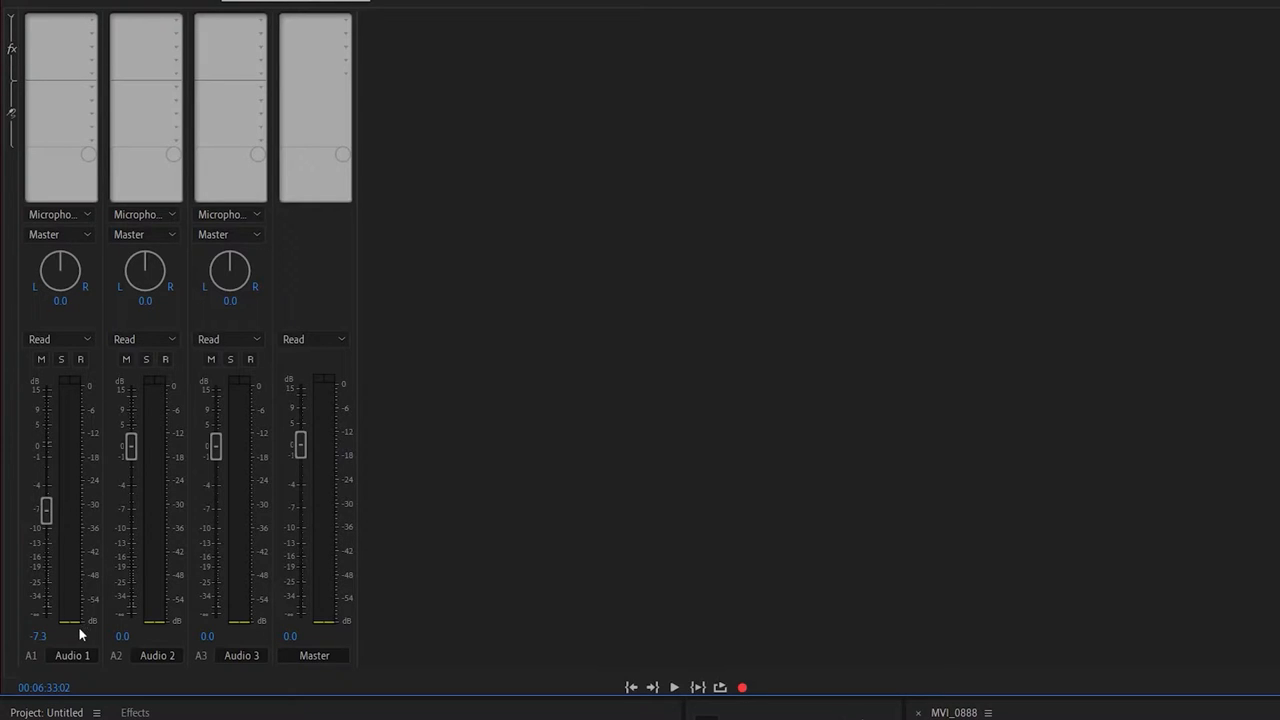
pyautogui.moveTo(92, 78)
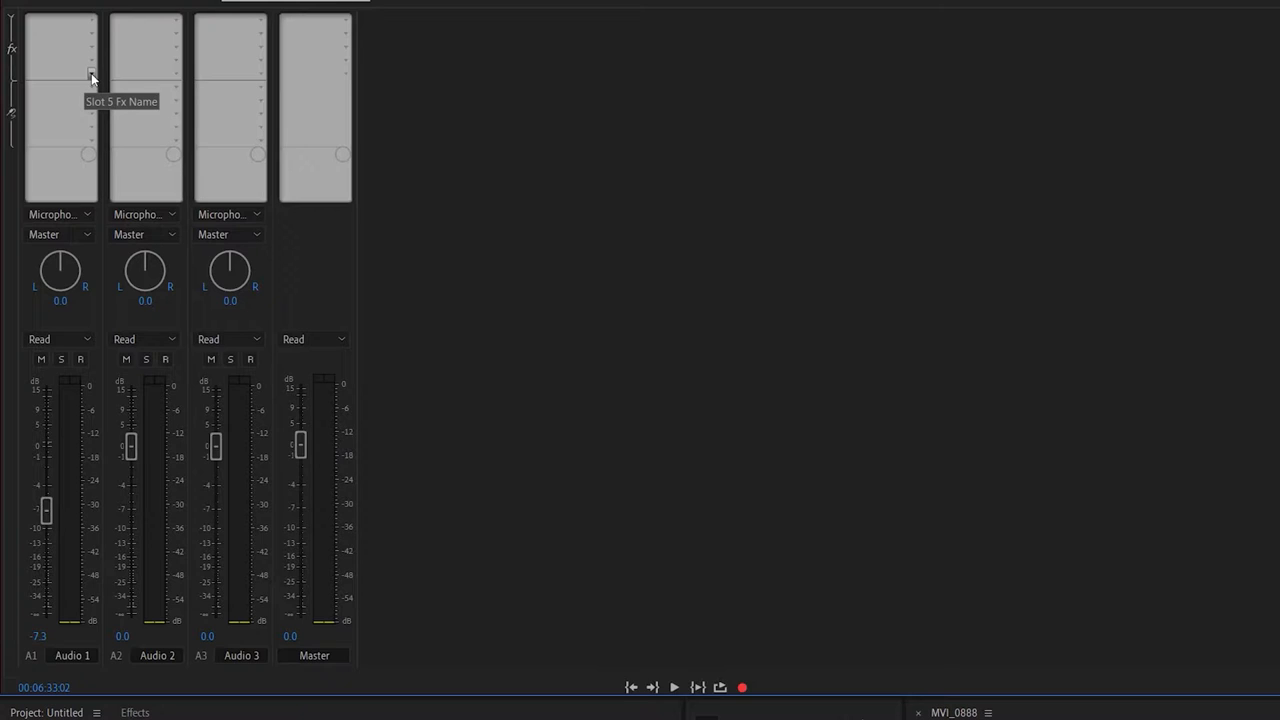
# Step: Apply DeNoise from Noise Reduction/Restoration to Audio 1 and set its amount to 50%
pyautogui.click(90, 76)
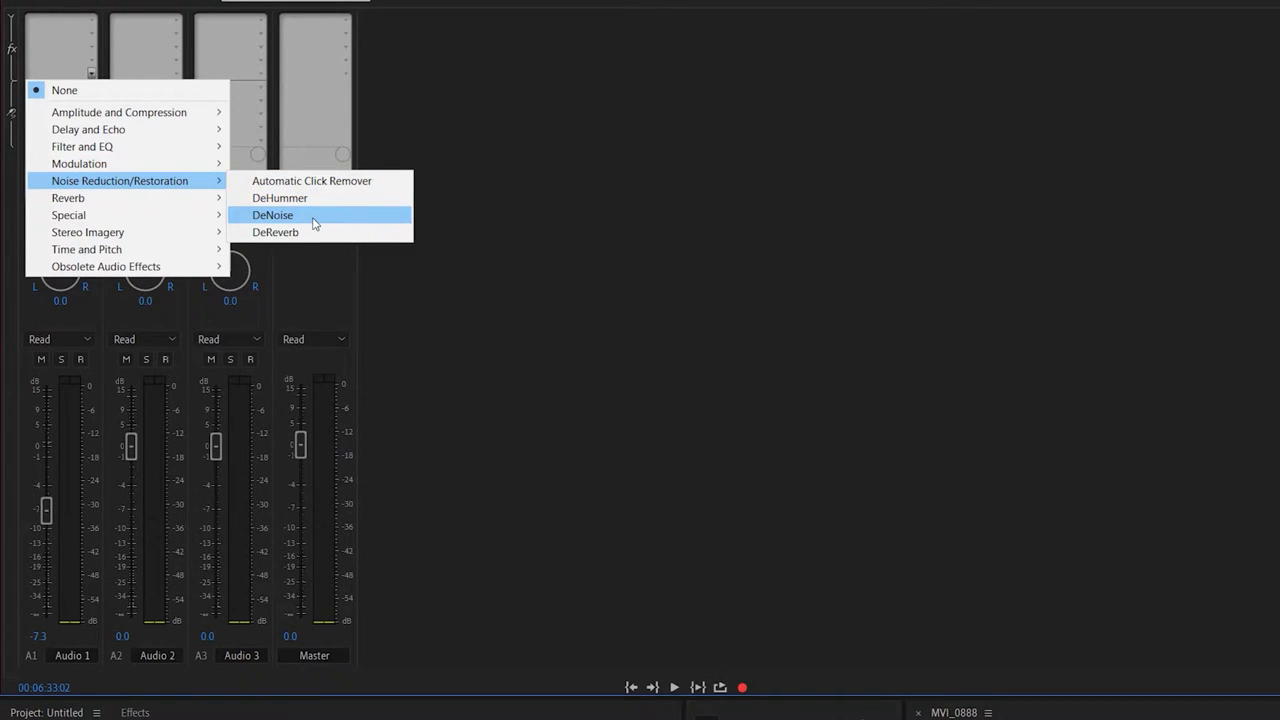
pyautogui.click(272, 216)
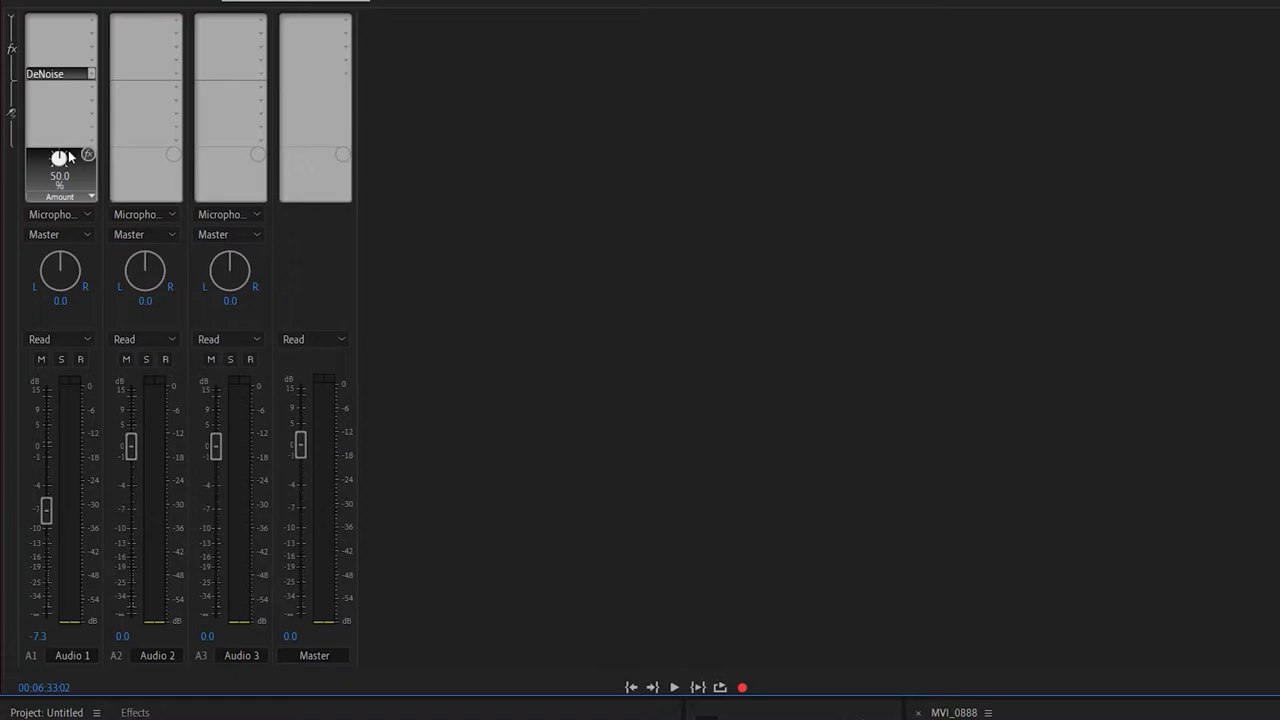
pyautogui.moveTo(60, 160); pyautogui.dragTo(60, 150)
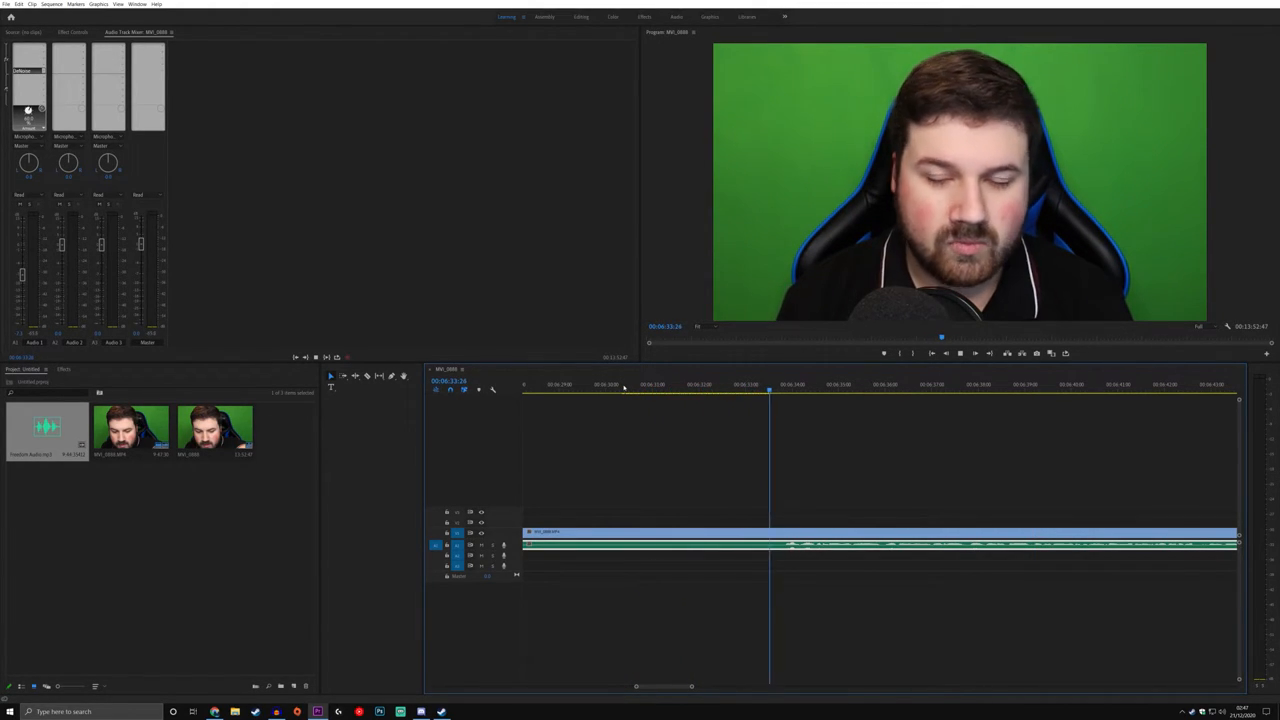
# Step: Move the playhead to a later point in the talking-head clip
pyautogui.click(856, 390)
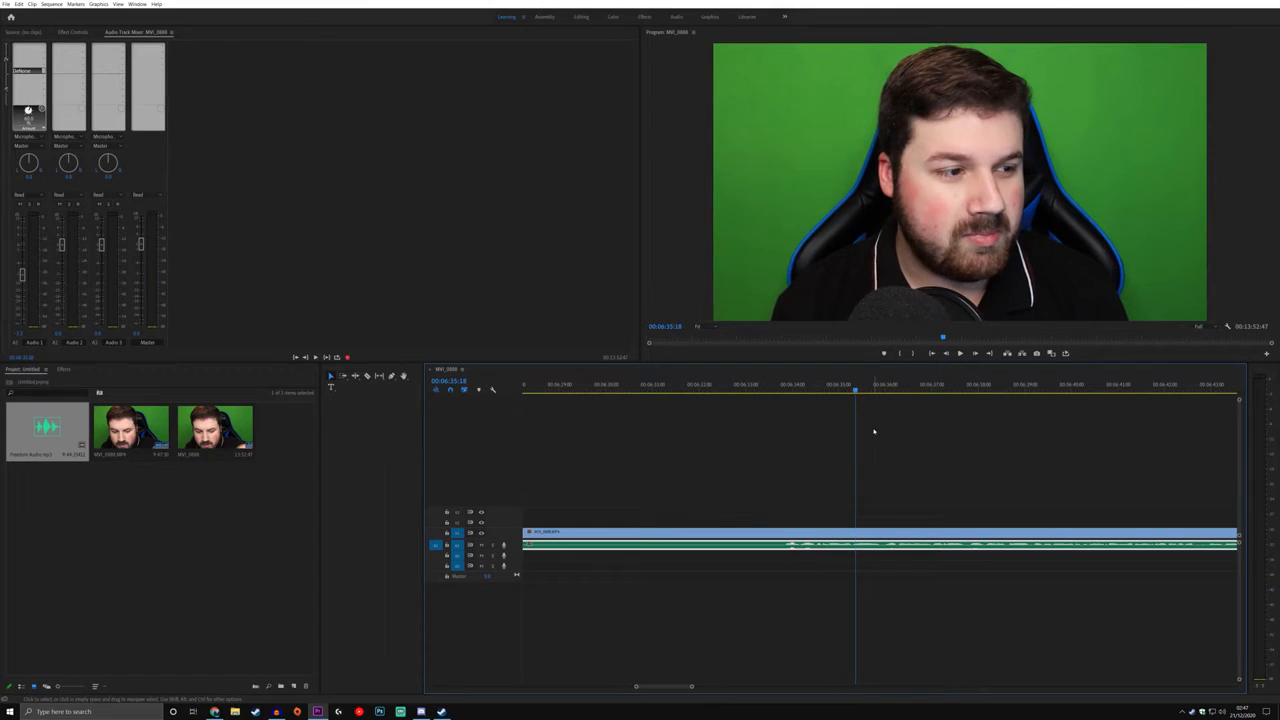
pyautogui.click(832, 390)
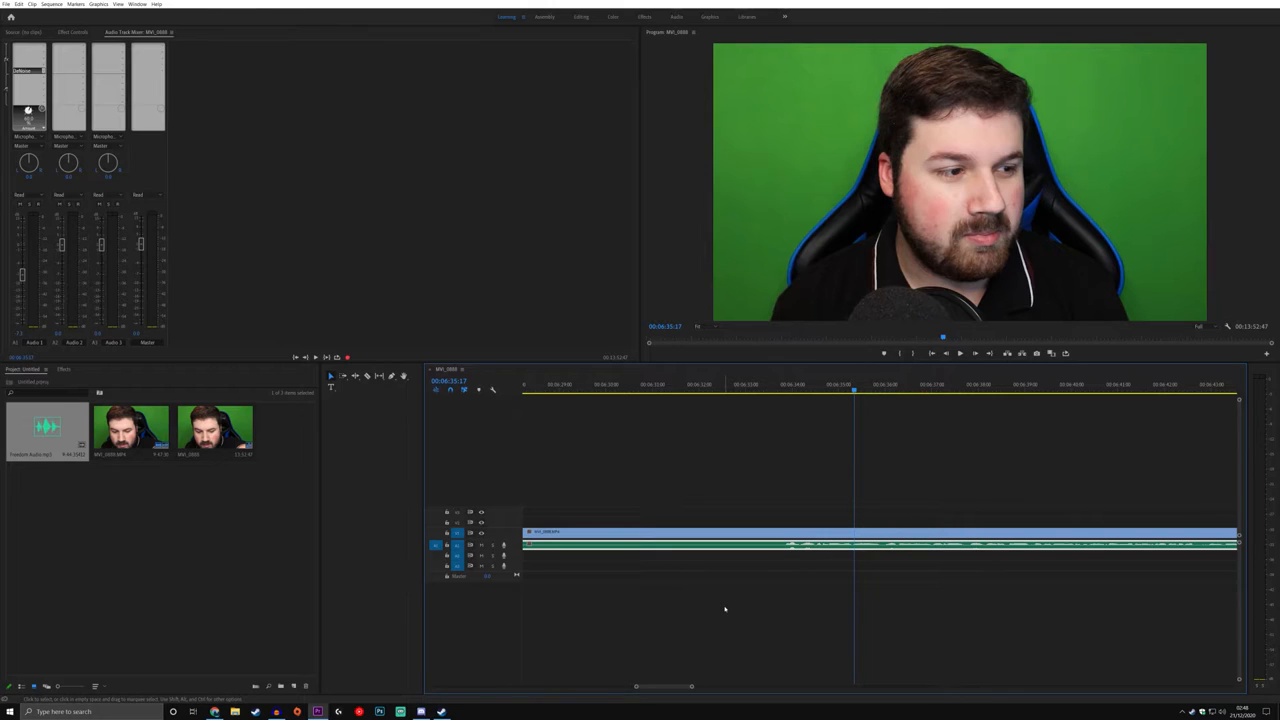
pyautogui.moveTo(536, 640)
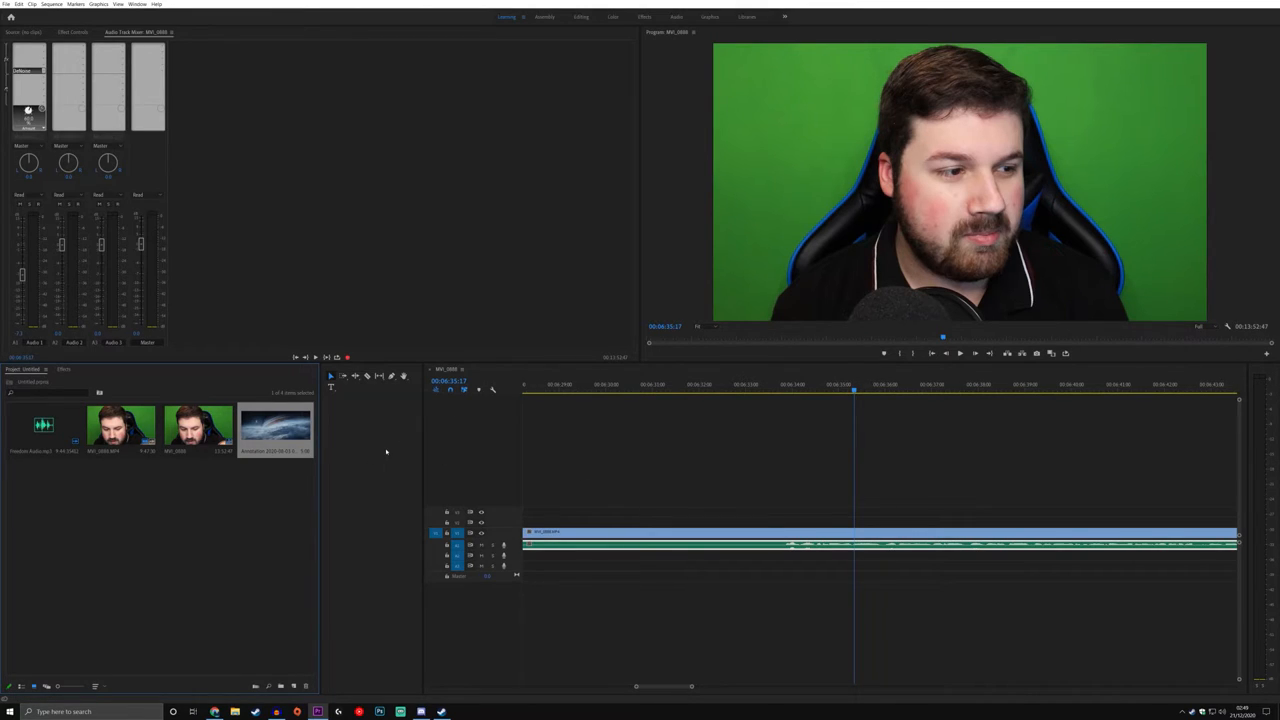
pyautogui.moveTo(582, 452)
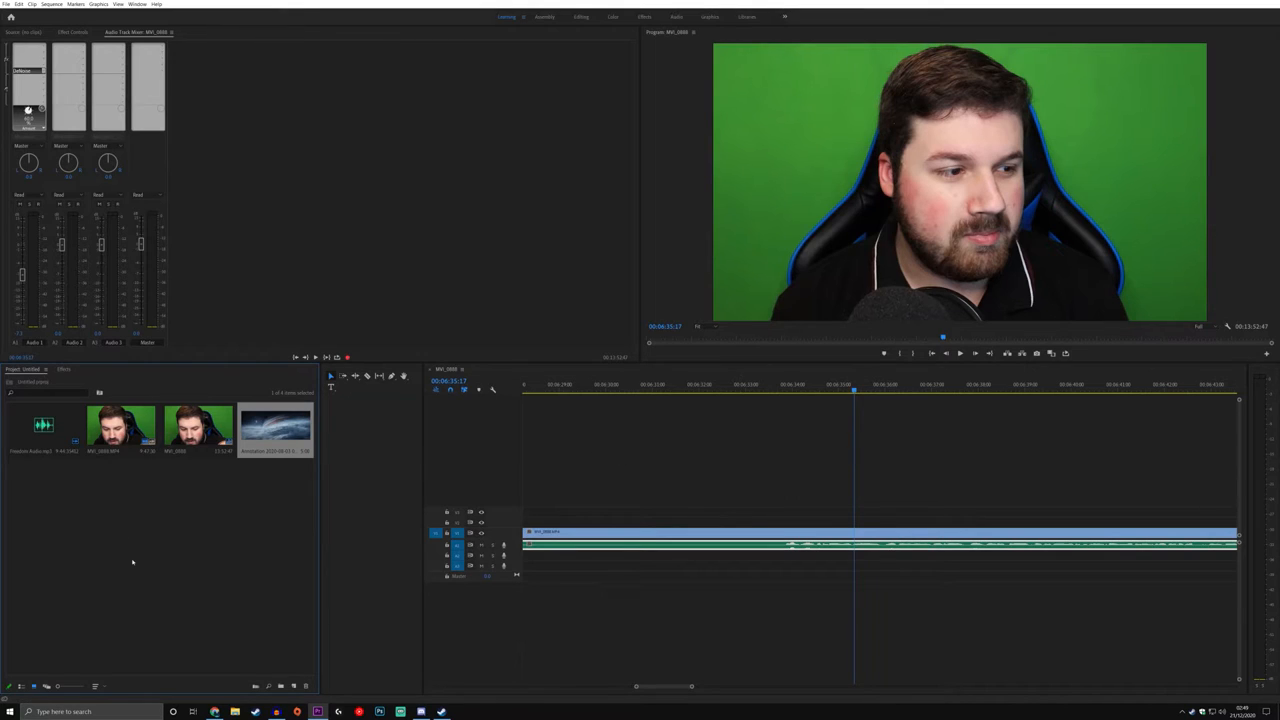
# Step: Apply Ultra Key from Video Effects > Keying and start sampling the green backdrop as key colour
pyautogui.click(64, 368)
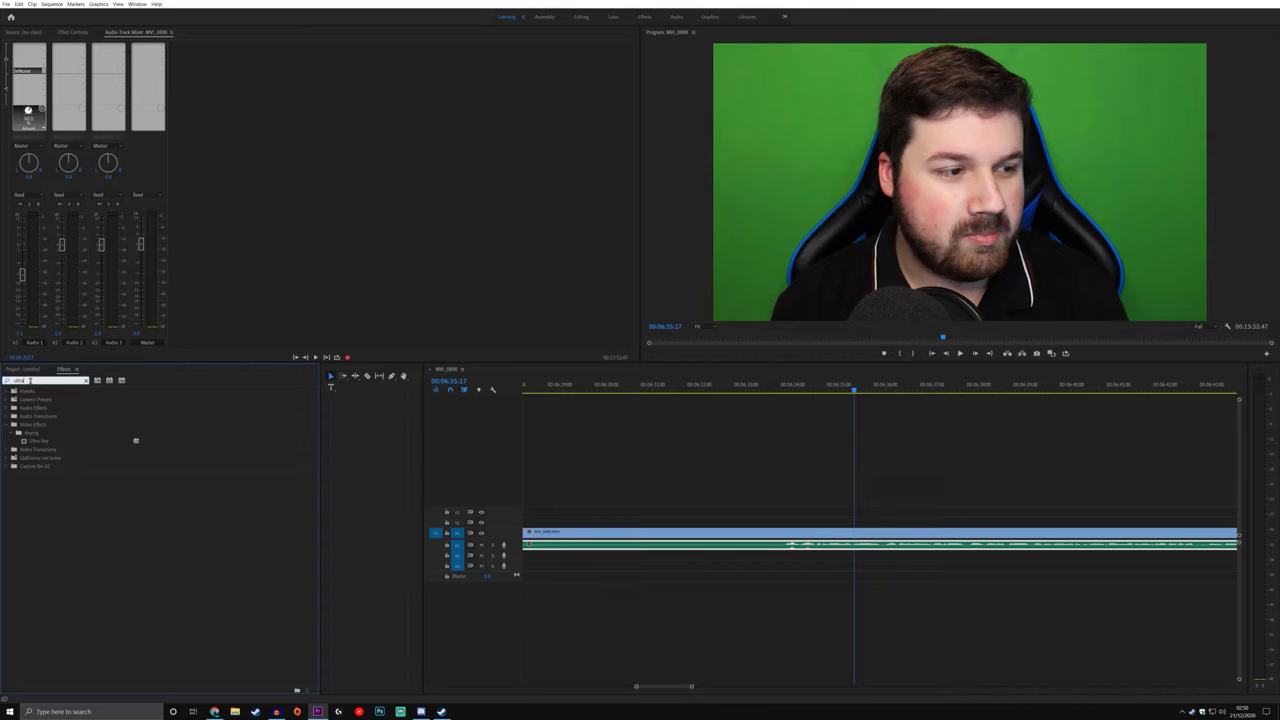
pyautogui.click(38, 442)
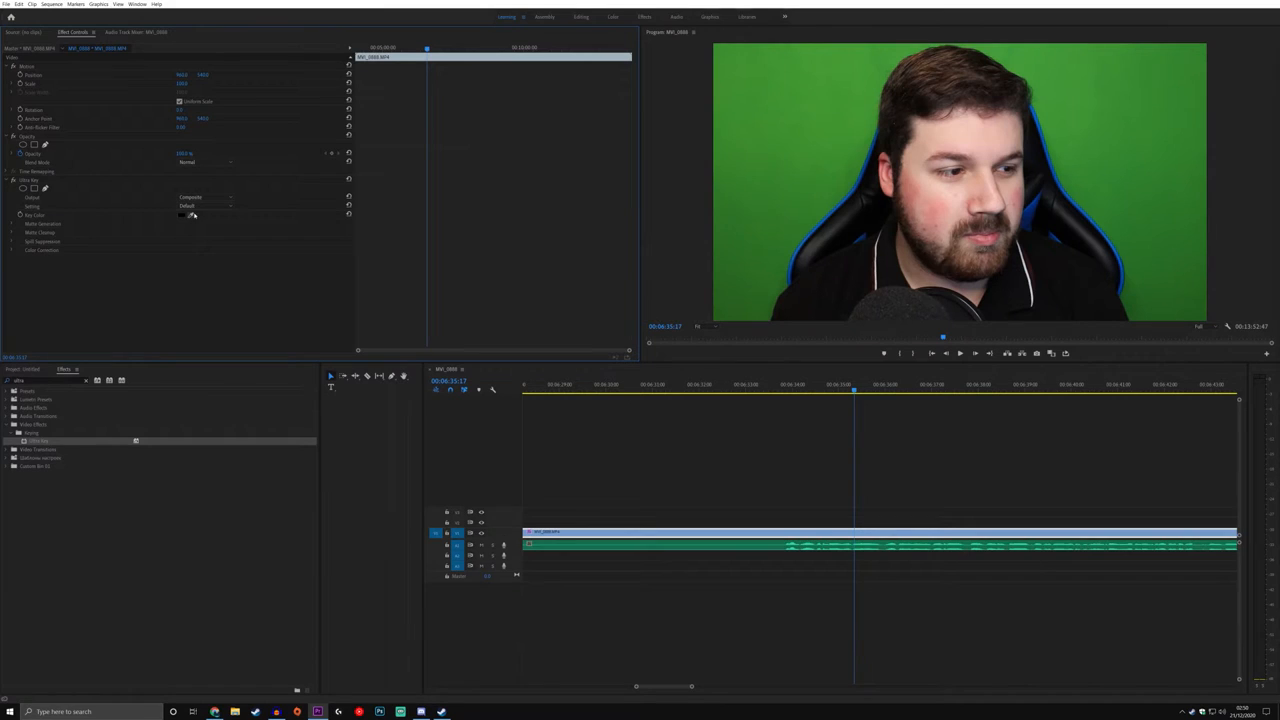
pyautogui.click(184, 214)
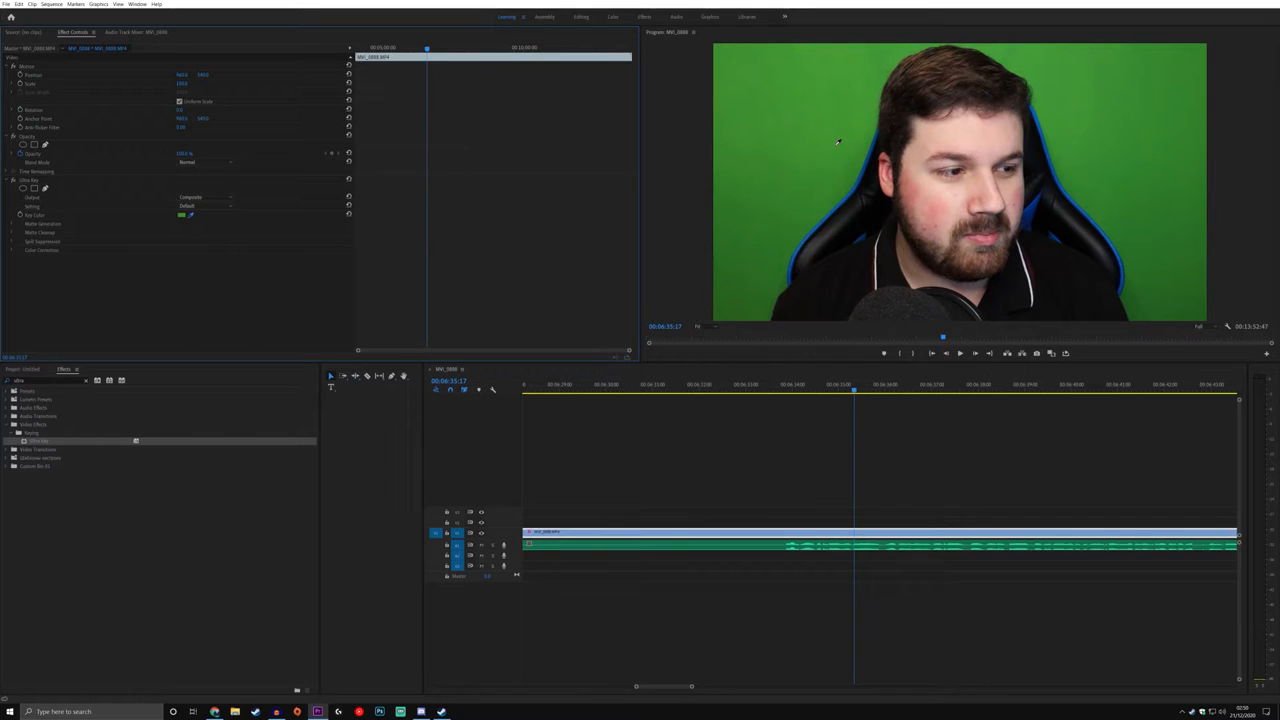
pyautogui.moveTo(818, 140)
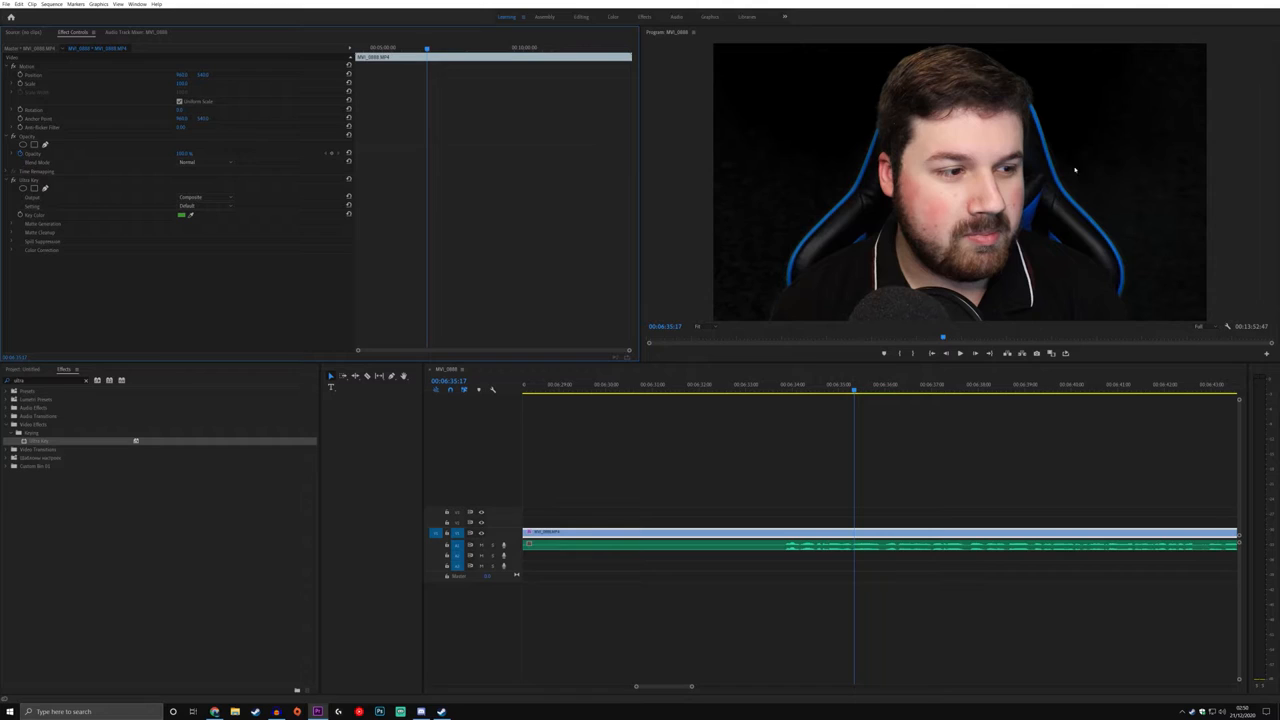
pyautogui.moveTo(952, 136)
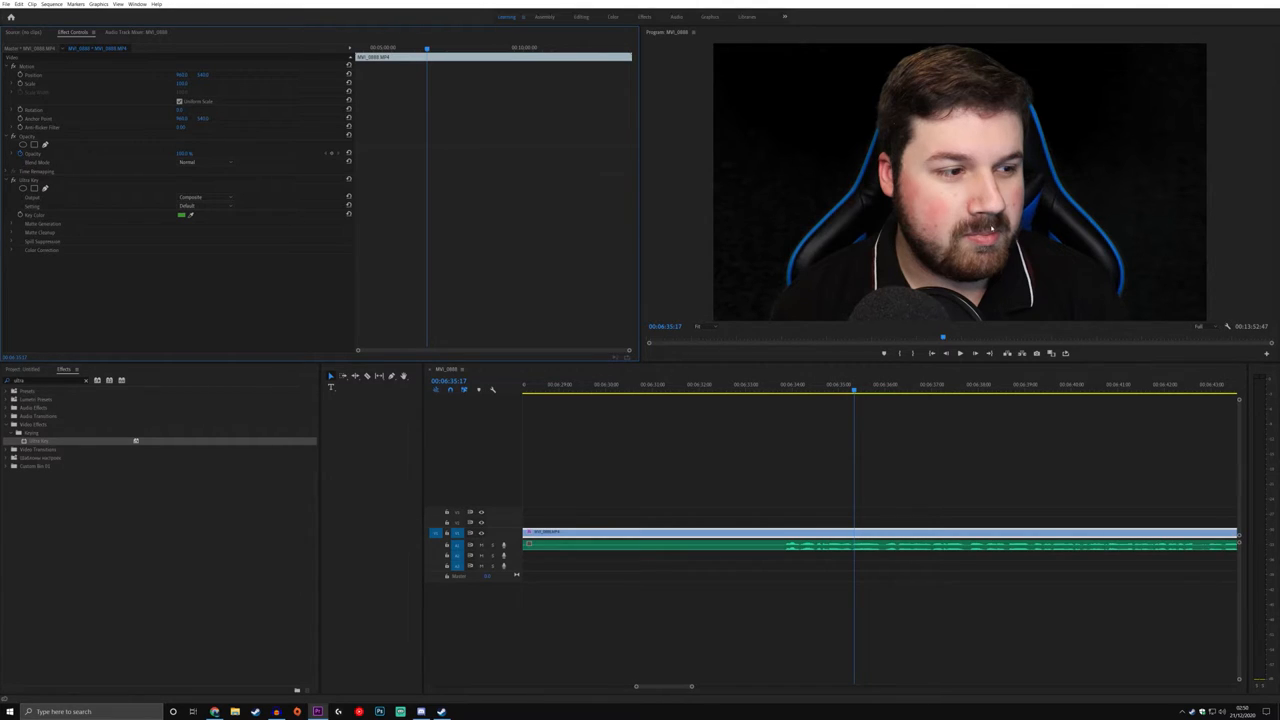
pyautogui.moveTo(988, 152)
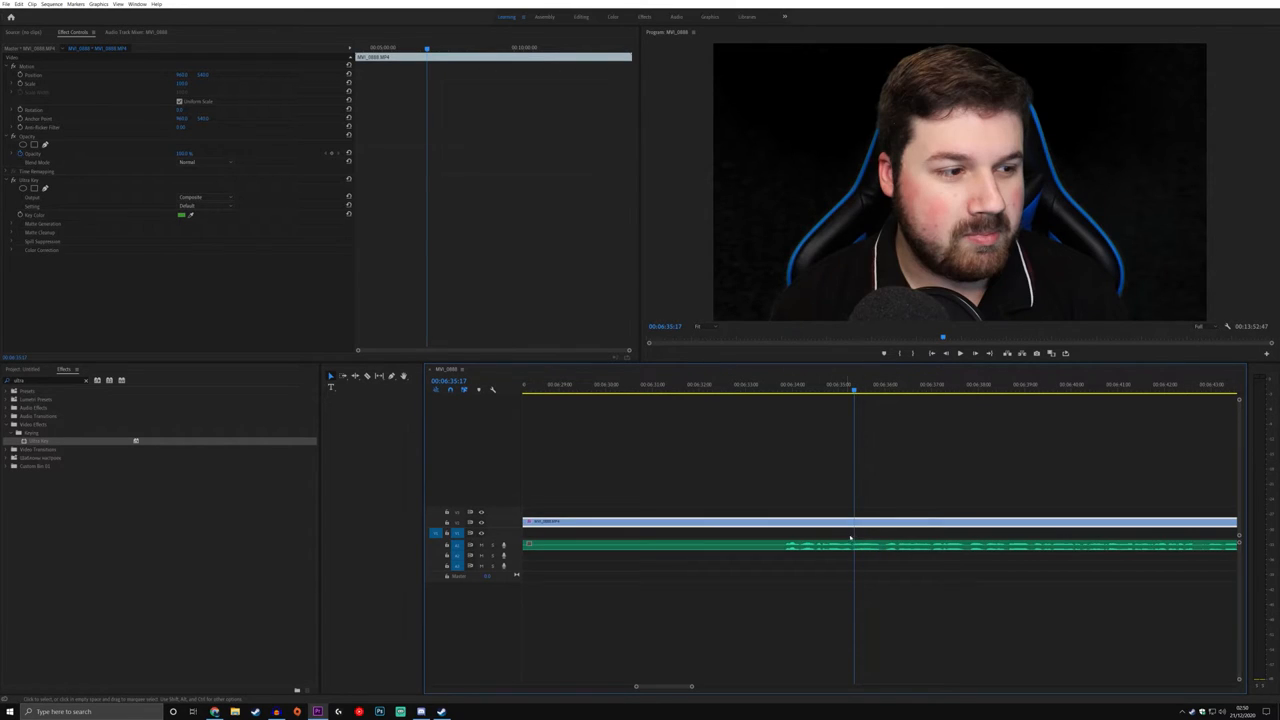
# Step: Return to the Project panel to show the imported media clips
pyautogui.click(22, 368)
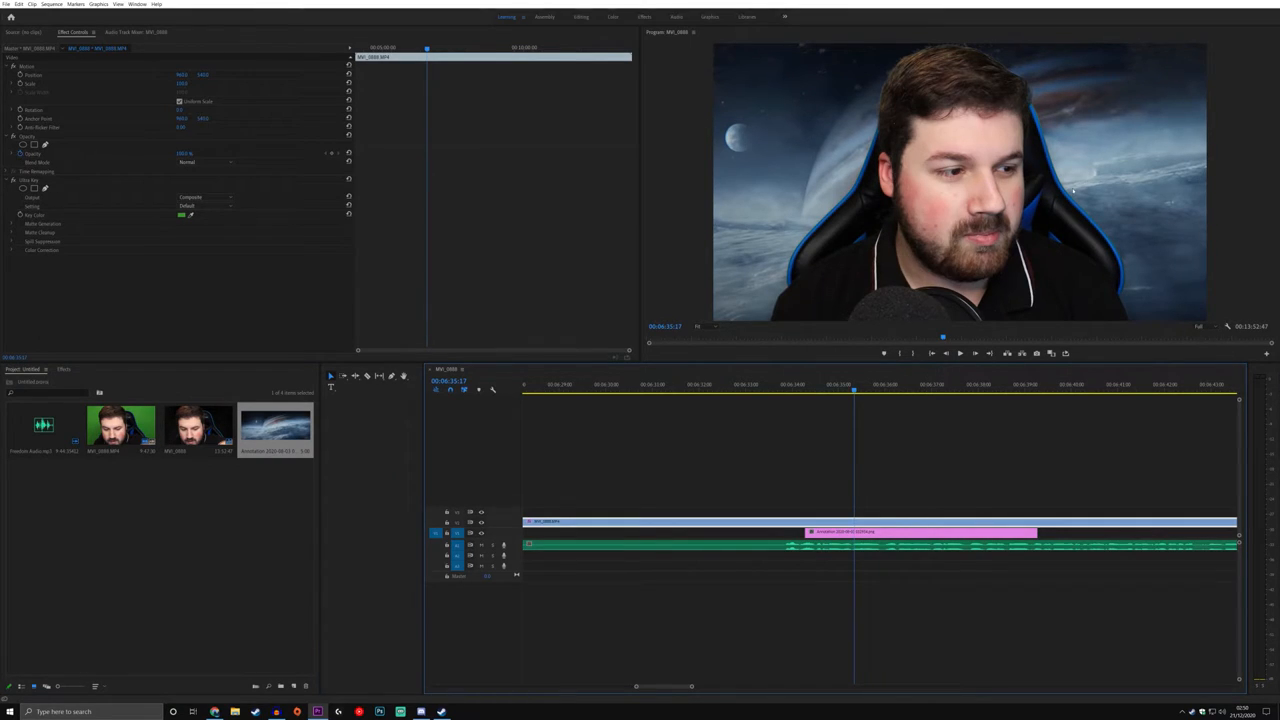
pyautogui.moveTo(1004, 112)
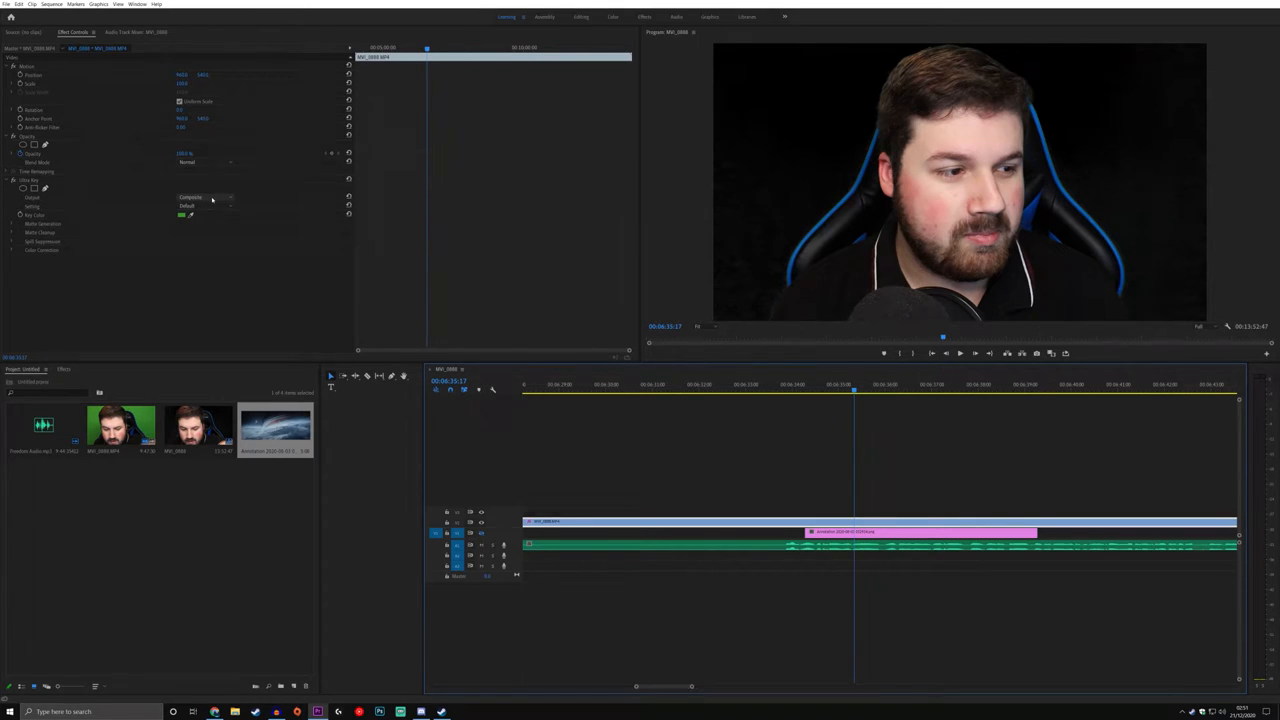
# Step: Expand the Ultra Key Output choices
pyautogui.click(212, 198)
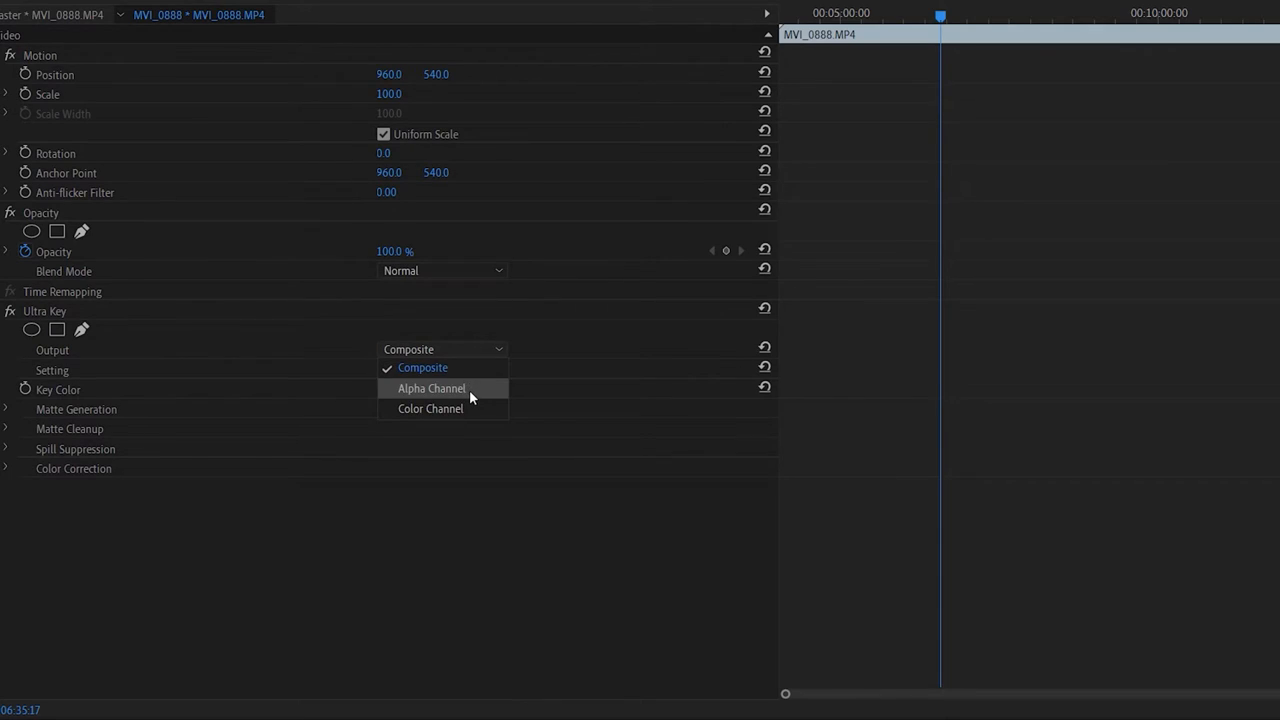
# Step: Output the key as an Alpha Channel matte and raise a Matte Generation value
pyautogui.click(432, 388)
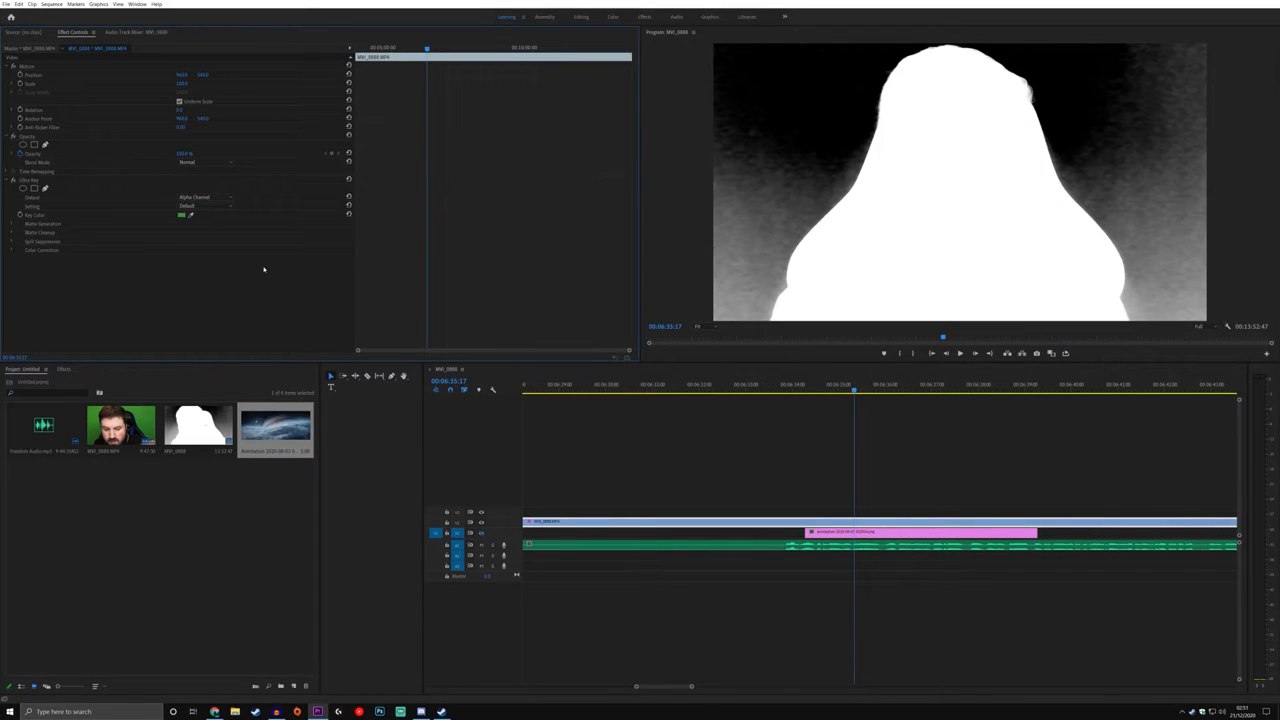
pyautogui.moveTo(290, 248)
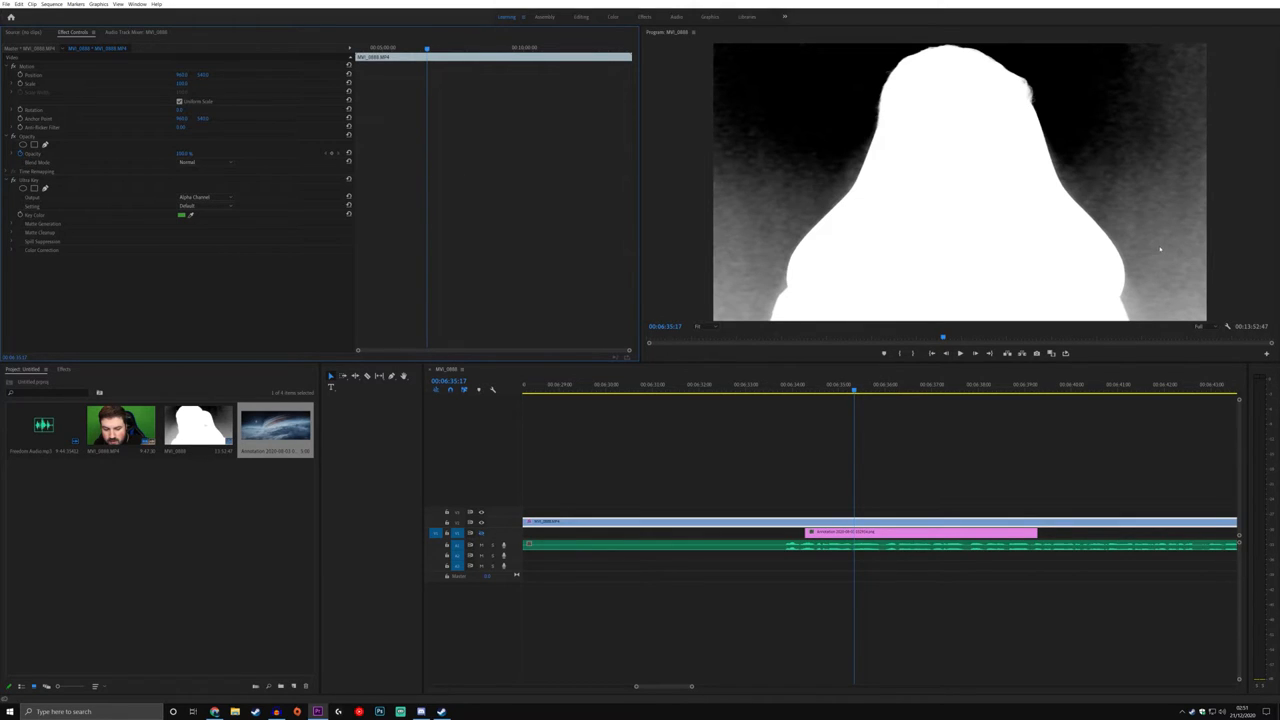
pyautogui.moveTo(932, 260)
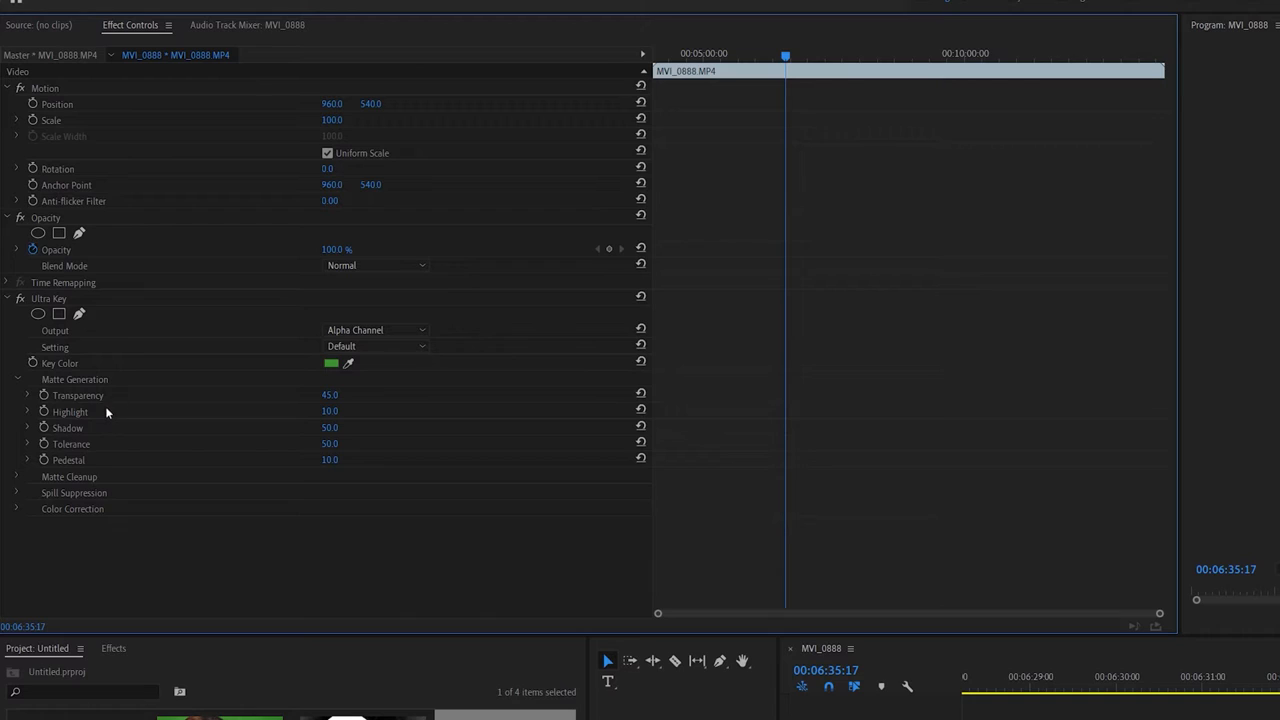
pyautogui.moveTo(112, 460)
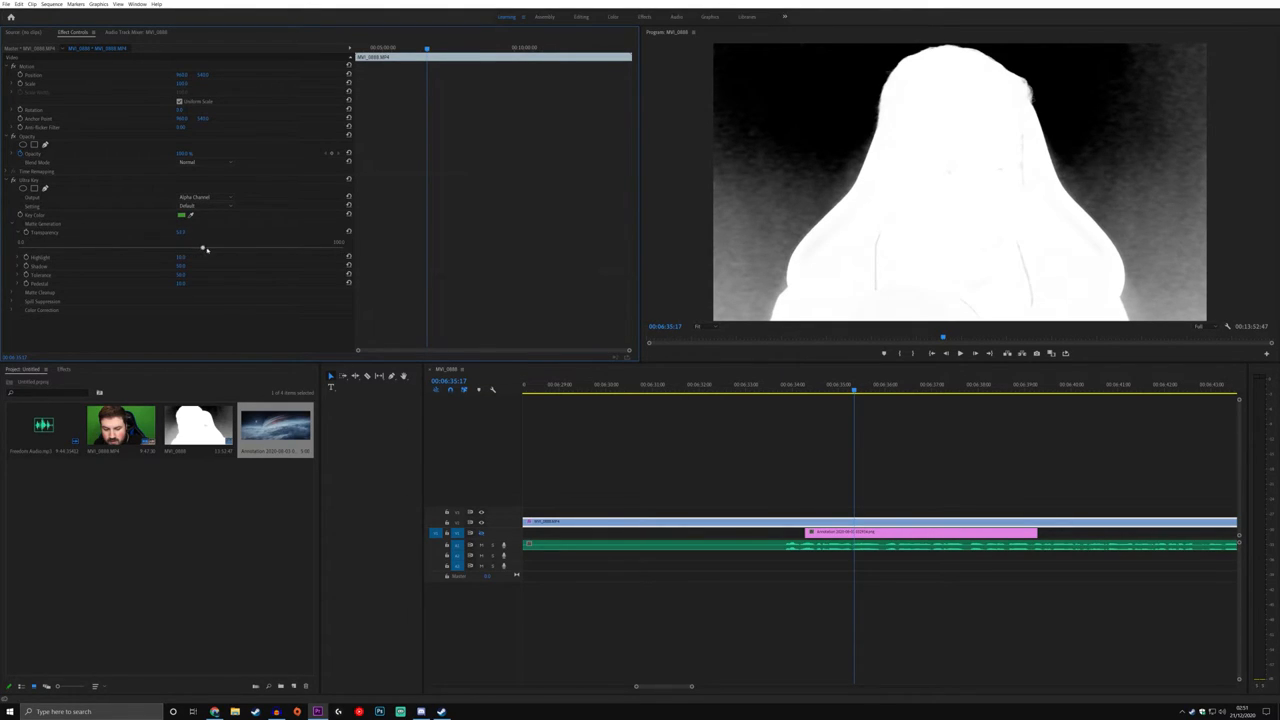
pyautogui.moveTo(204, 248); pyautogui.dragTo(242, 248)
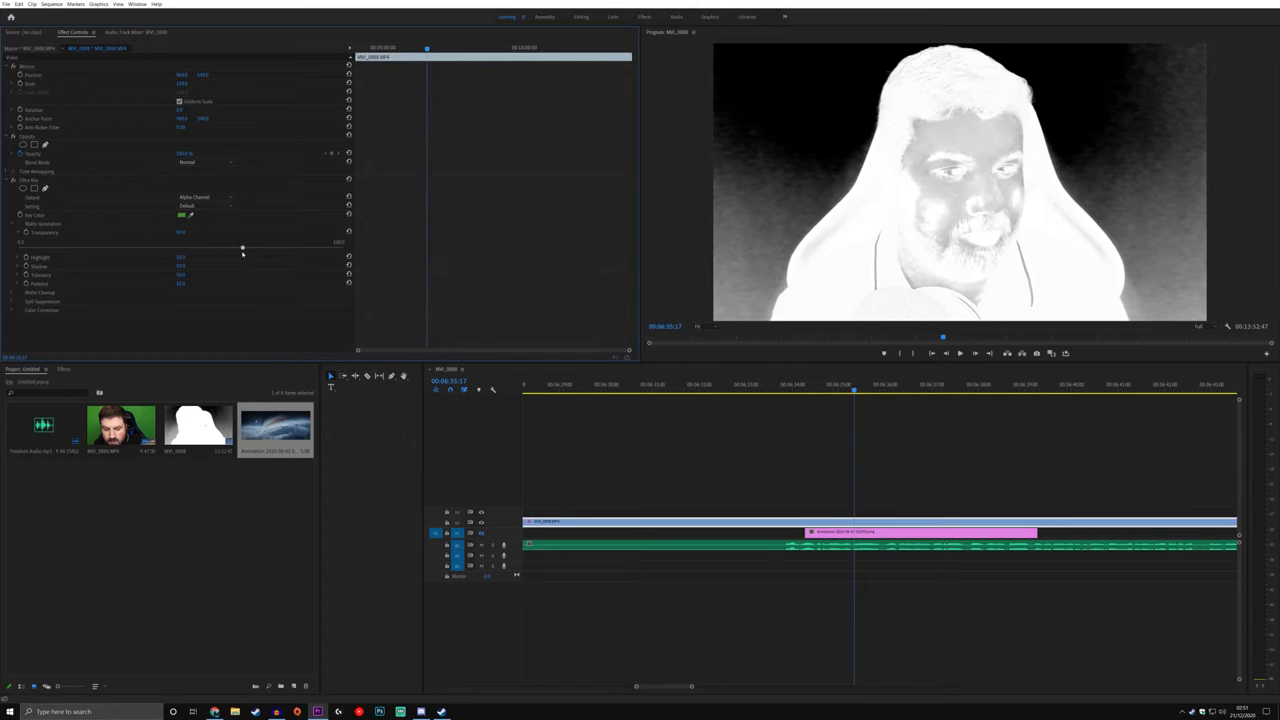
# Step: Tune Matte Generation and Matte Cleanup until the speaker's silhouette is solid white on black
pyautogui.moveTo(242, 248); pyautogui.dragTo(224, 248)
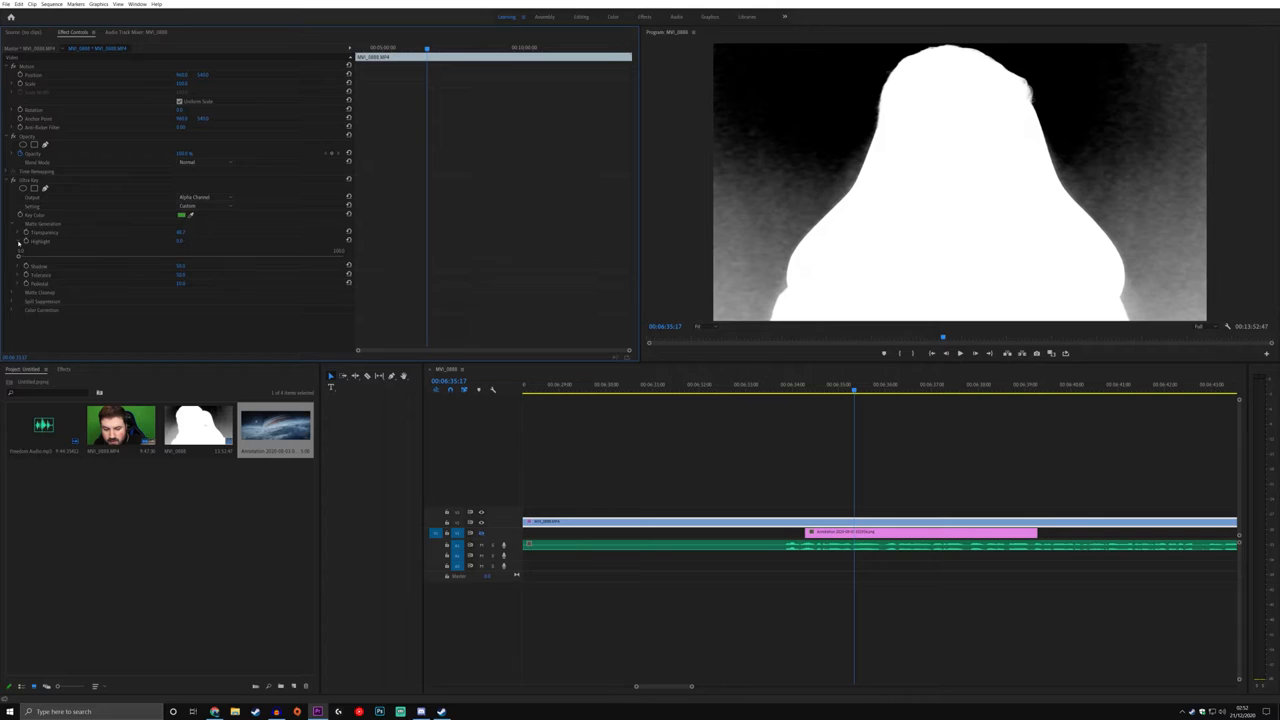
pyautogui.click(18, 248)
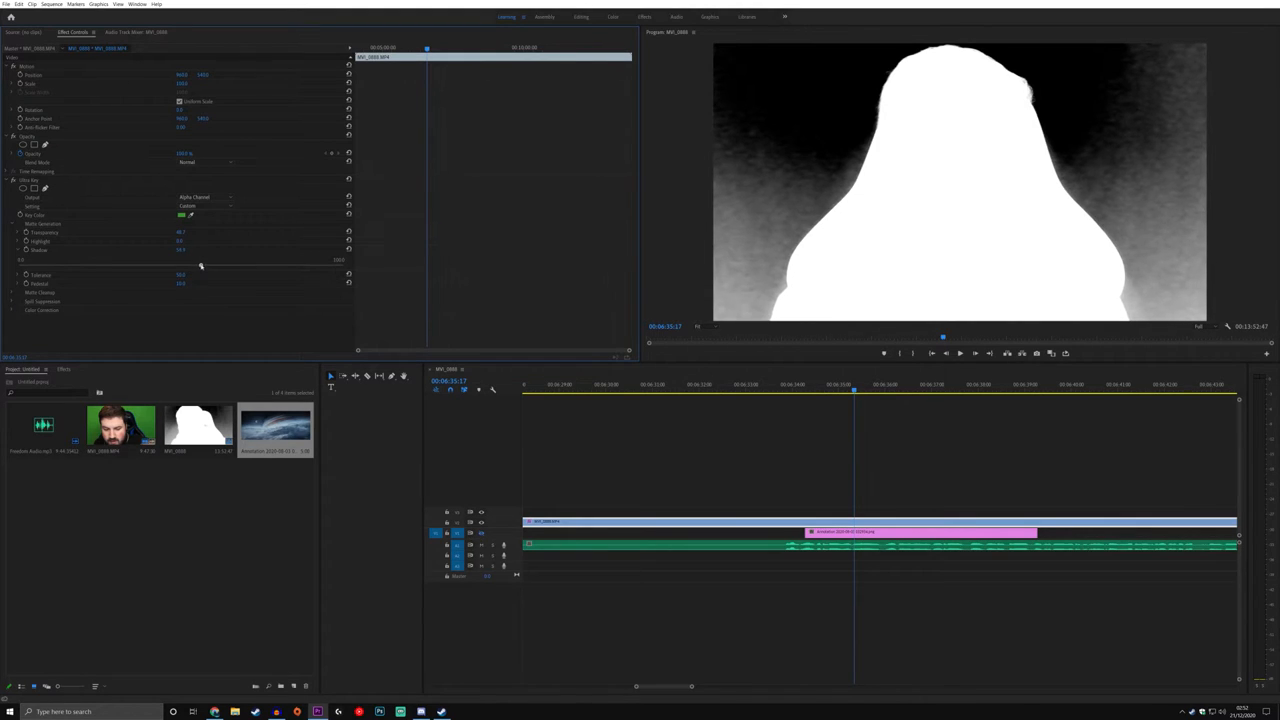
pyautogui.moveTo(180, 248); pyautogui.dragTo(192, 248)
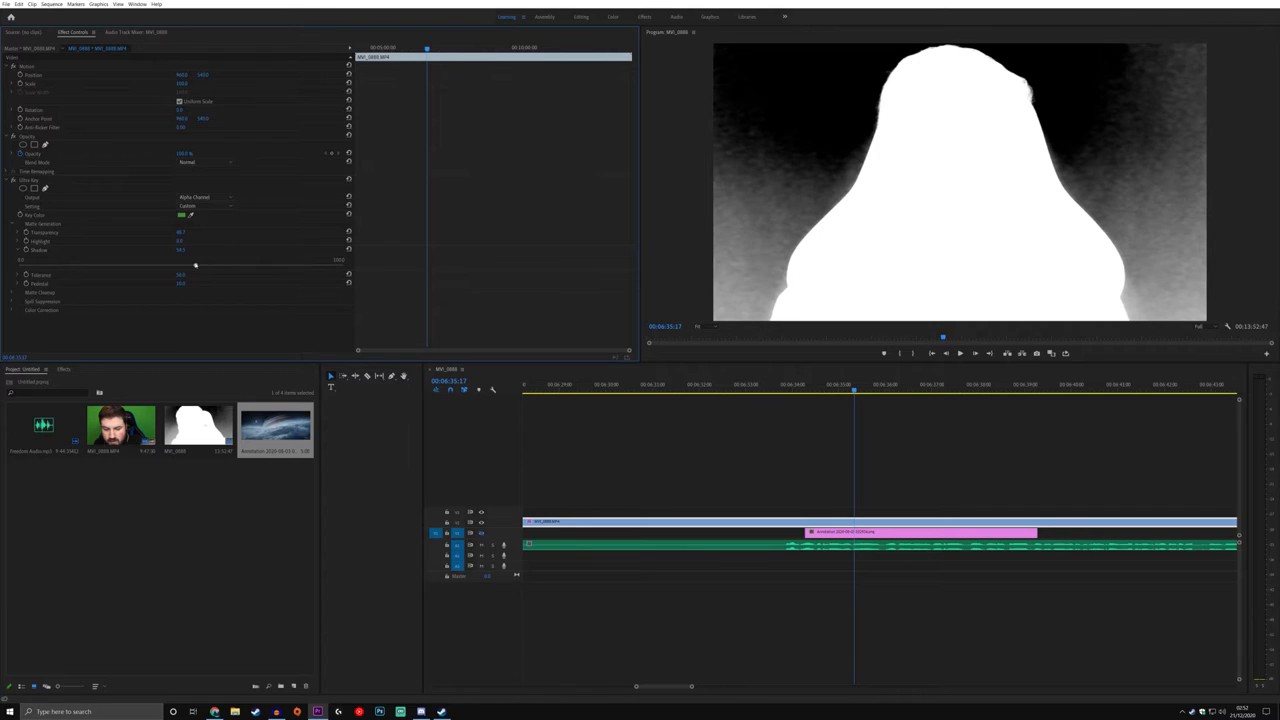
pyautogui.moveTo(132, 268)
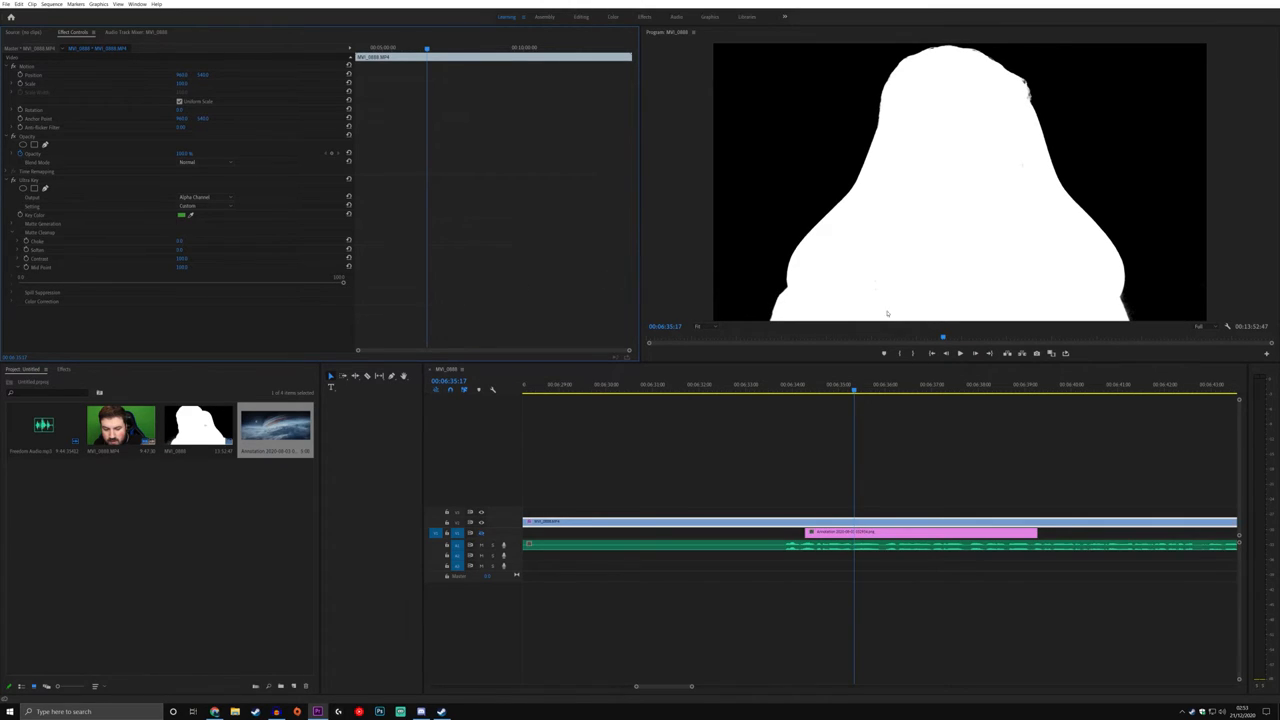
# Step: Switch the Ultra Key Output back to Composite to show the speaker in colour
pyautogui.click(200, 198)
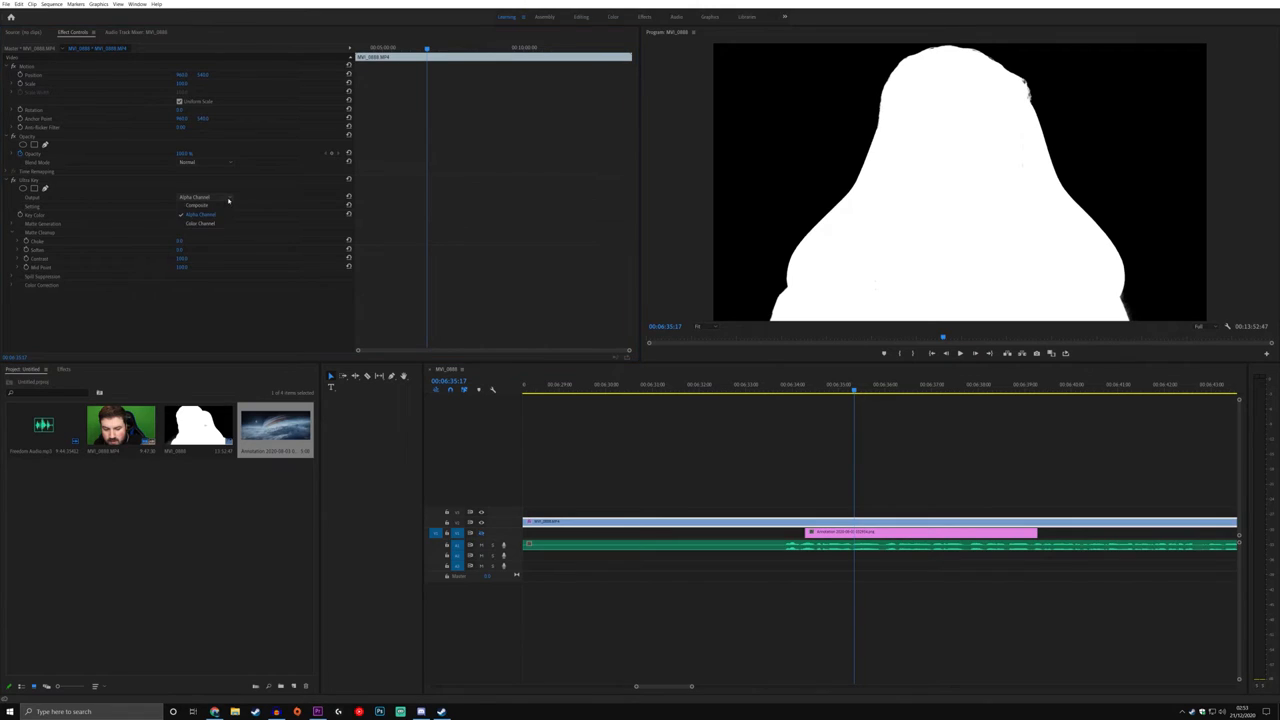
pyautogui.click(196, 204)
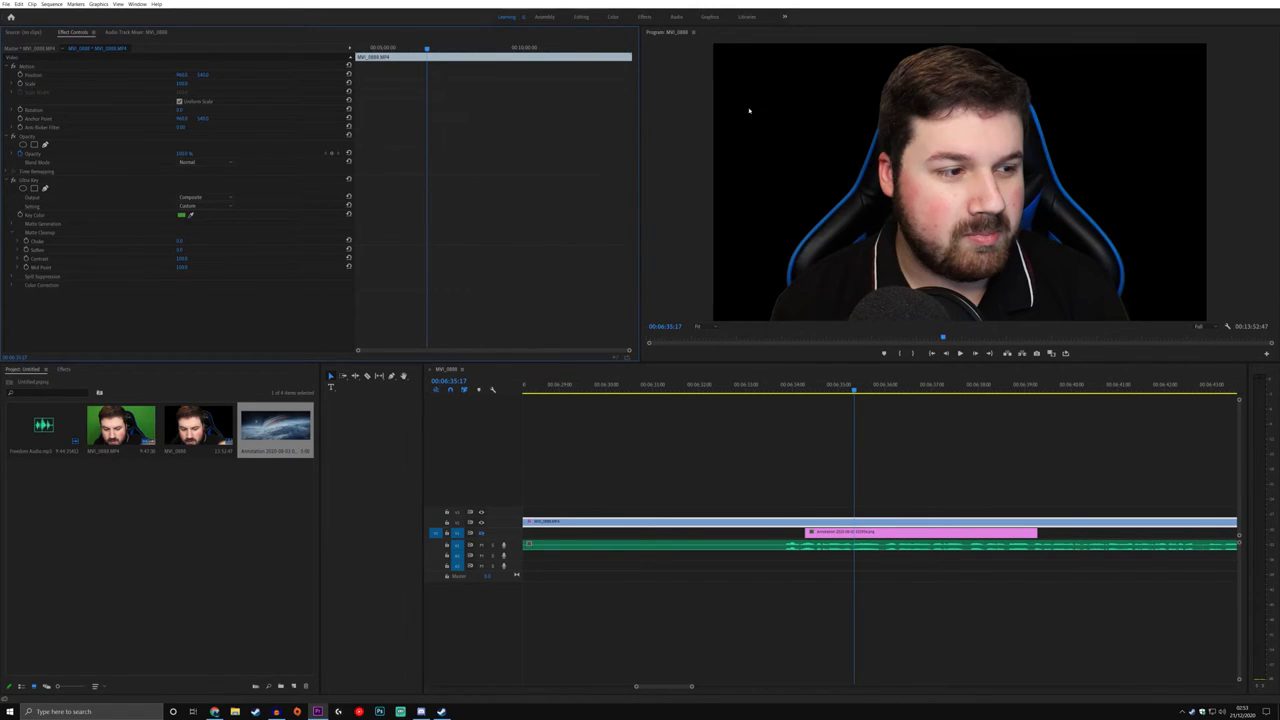
pyautogui.moveTo(1086, 176)
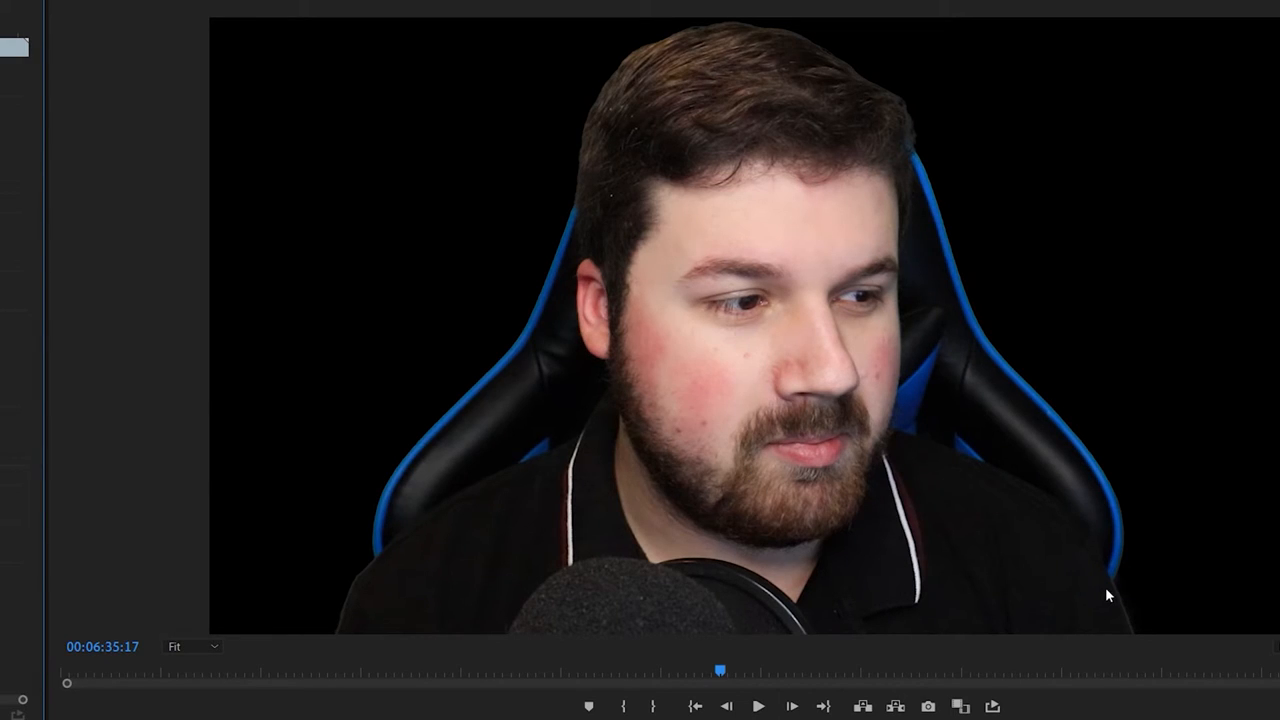
pyautogui.moveTo(356, 622)
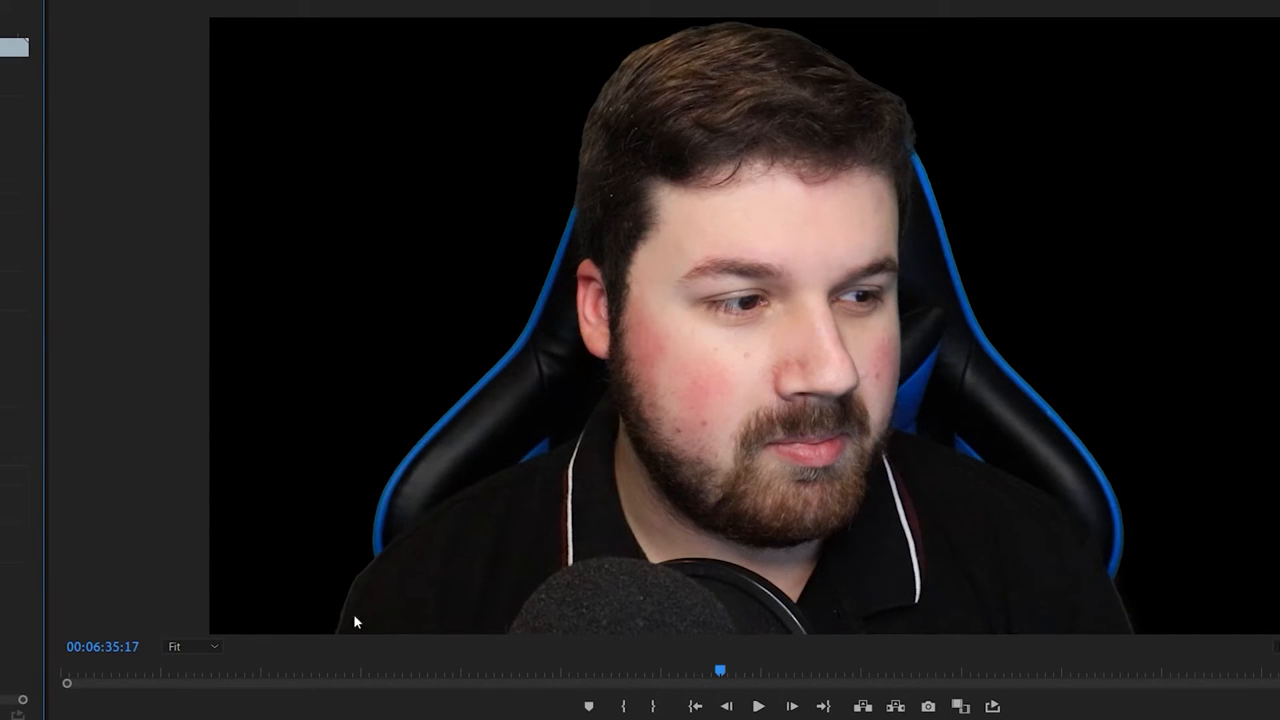
pyautogui.moveTo(360, 590)
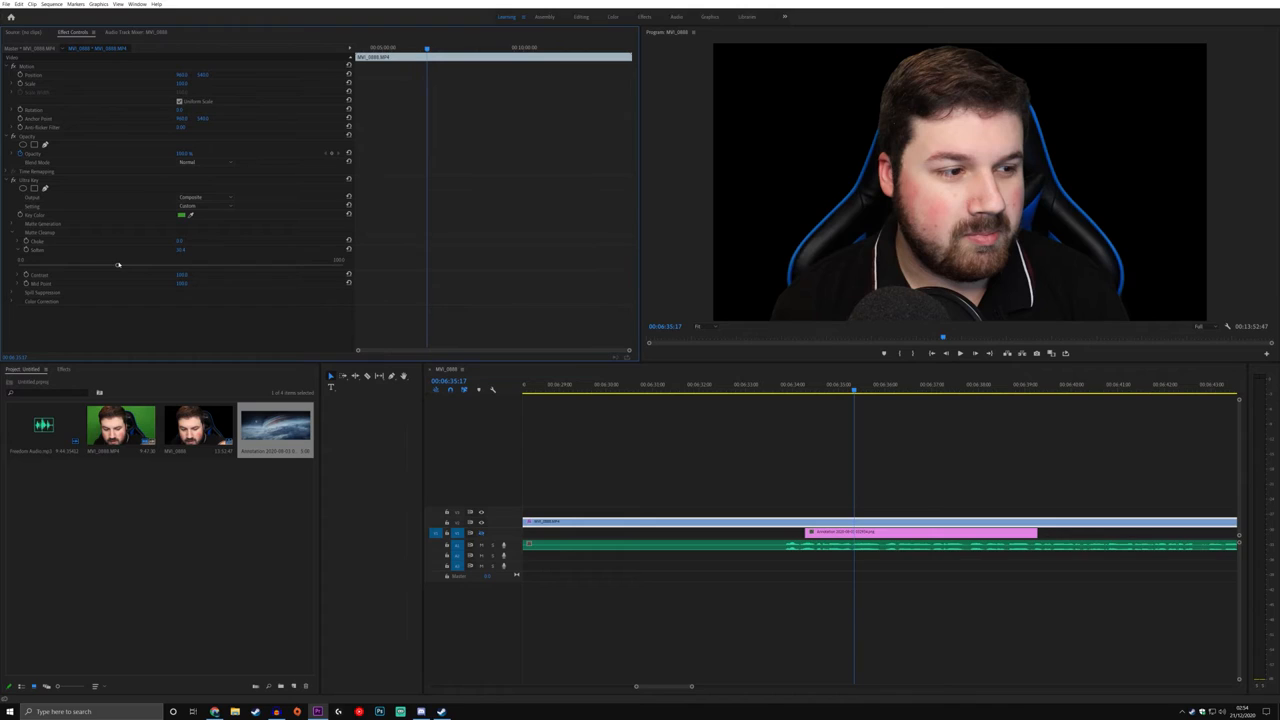
# Step: Expand the Spill Suppression section of Ultra Key
pyautogui.click(20, 232)
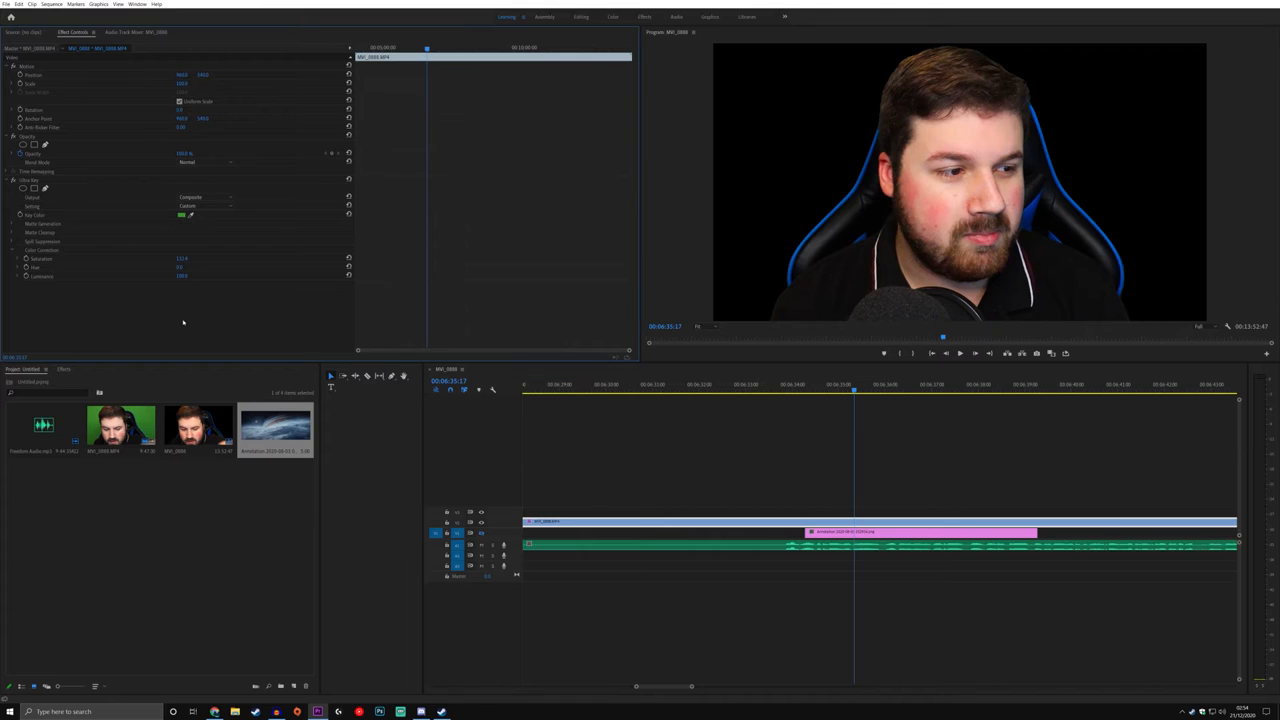
pyautogui.moveTo(402, 384)
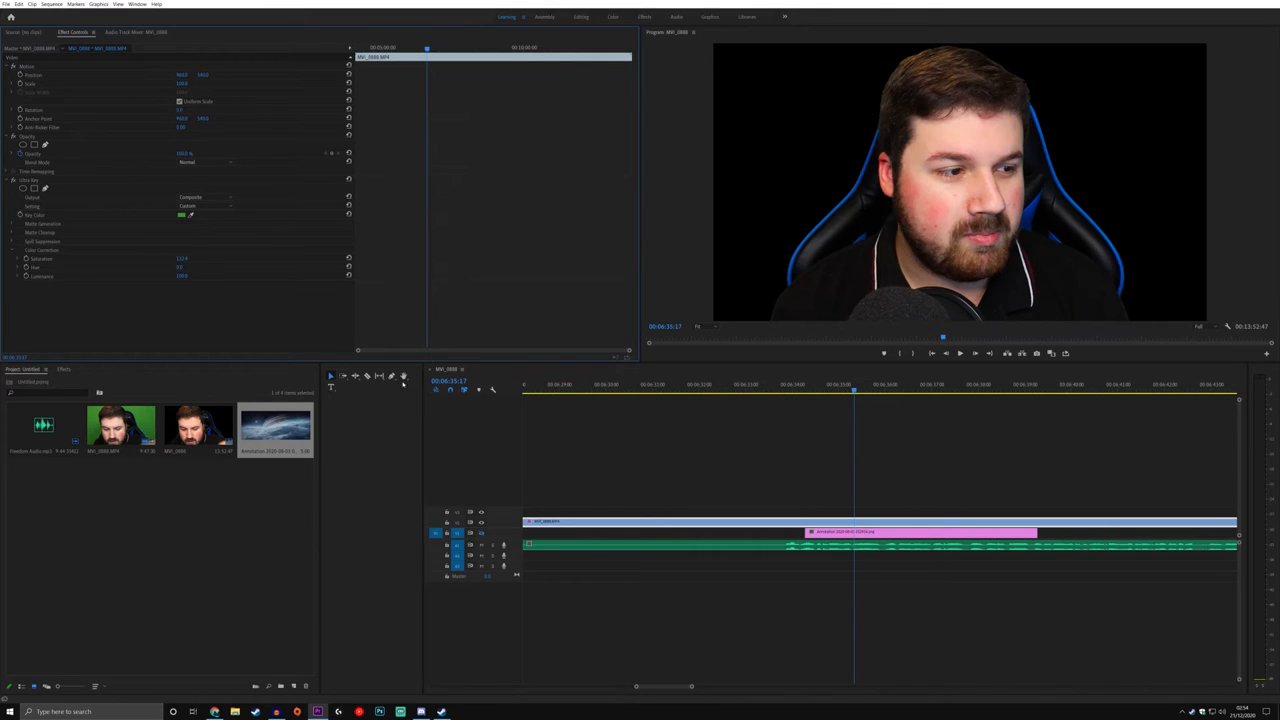
pyautogui.moveTo(480, 536)
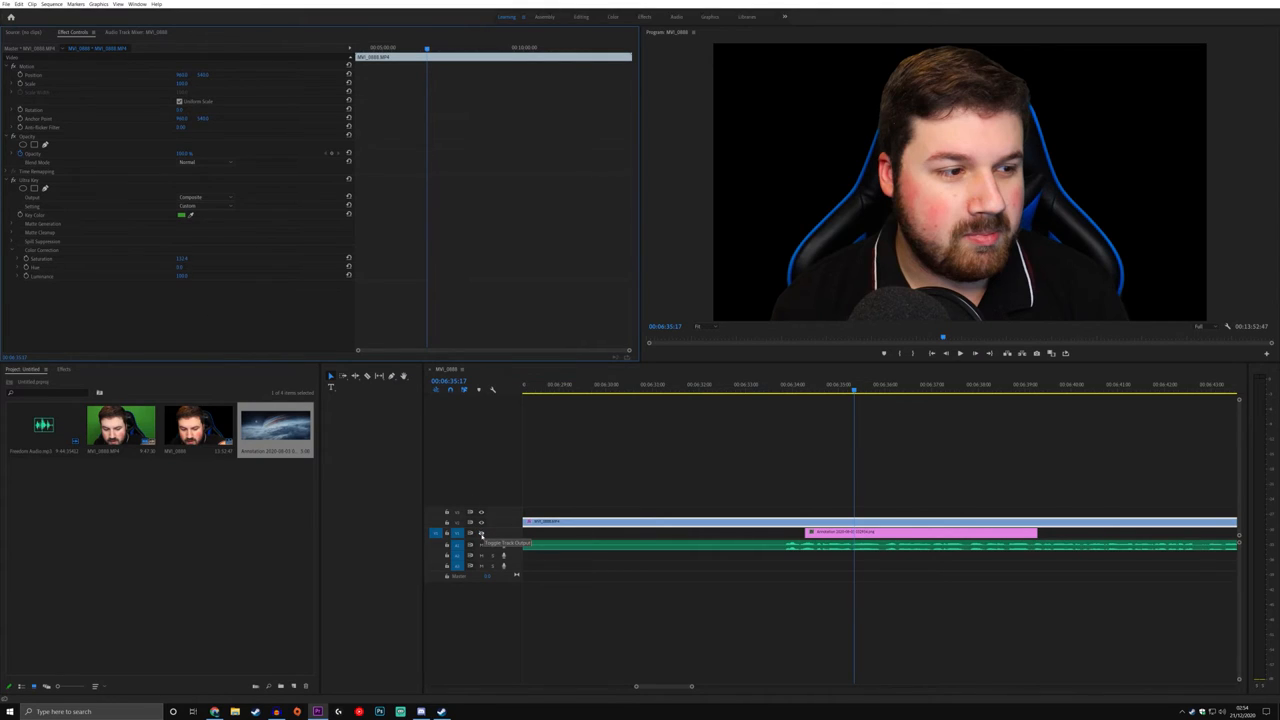
pyautogui.moveTo(480, 532)
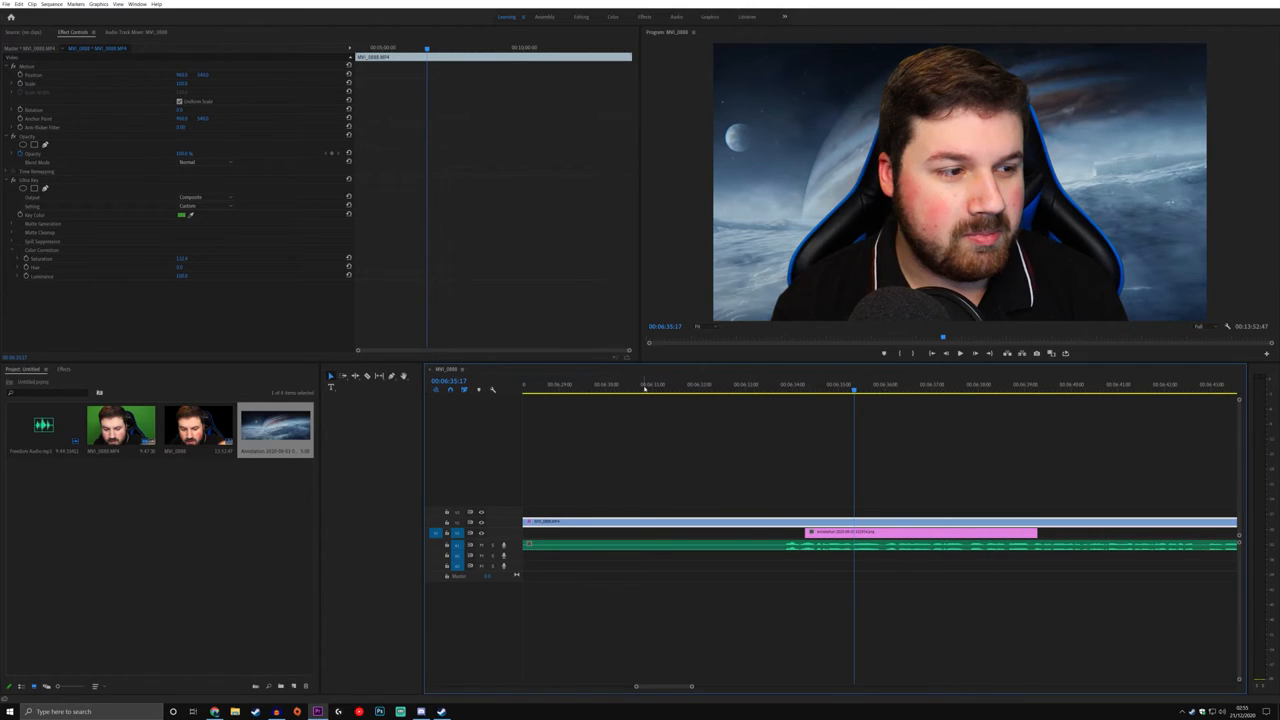
# Step: Preview playback from an earlier point on the time ruler and save the project with Ctrl+S
pyautogui.click(644, 384)
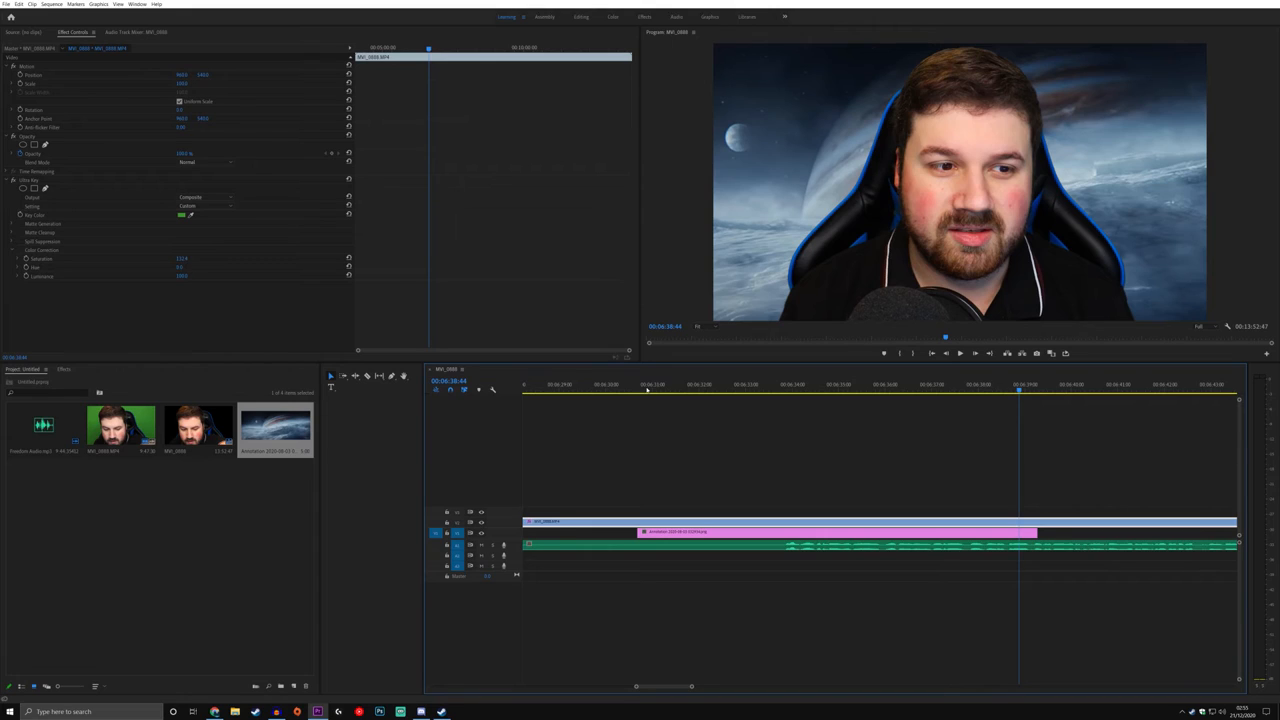
pyautogui.press('ctrl+s')
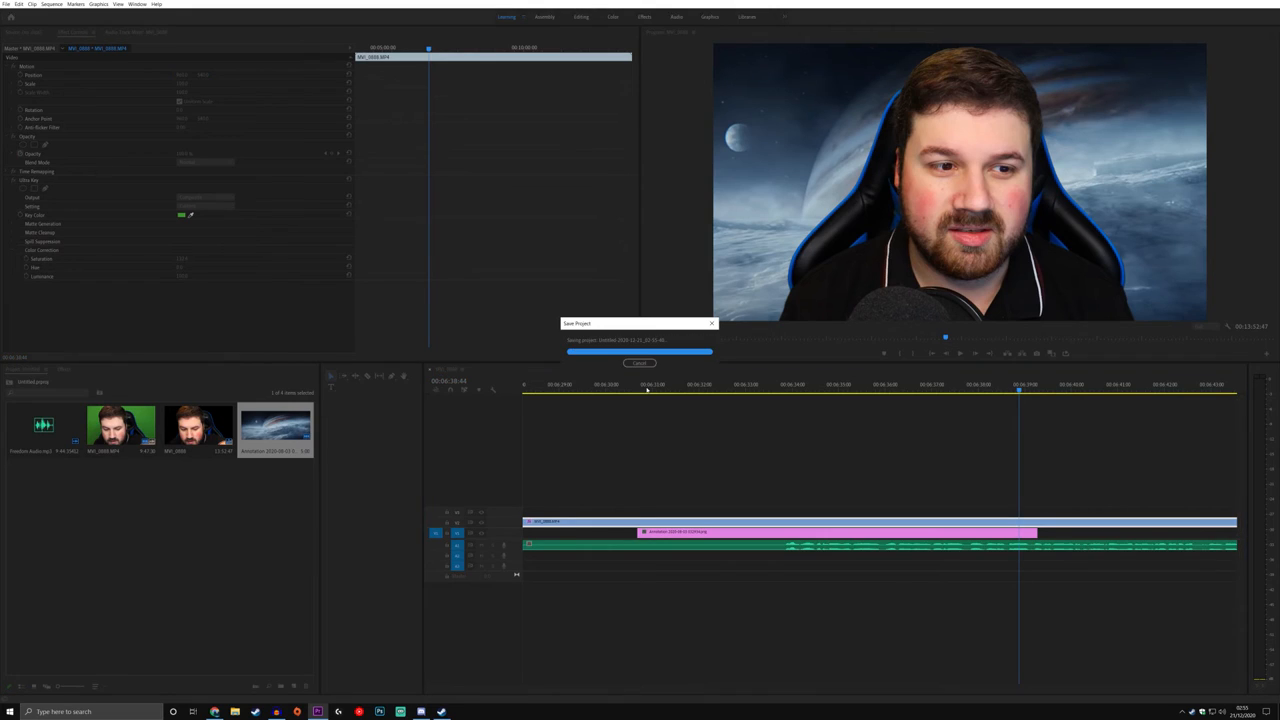